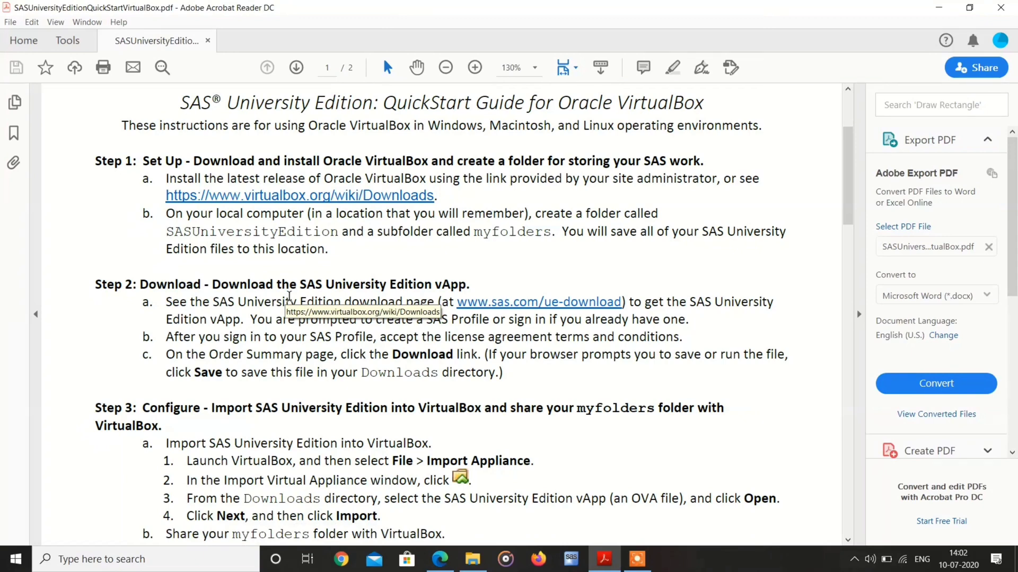
mouse_move(456, 192)
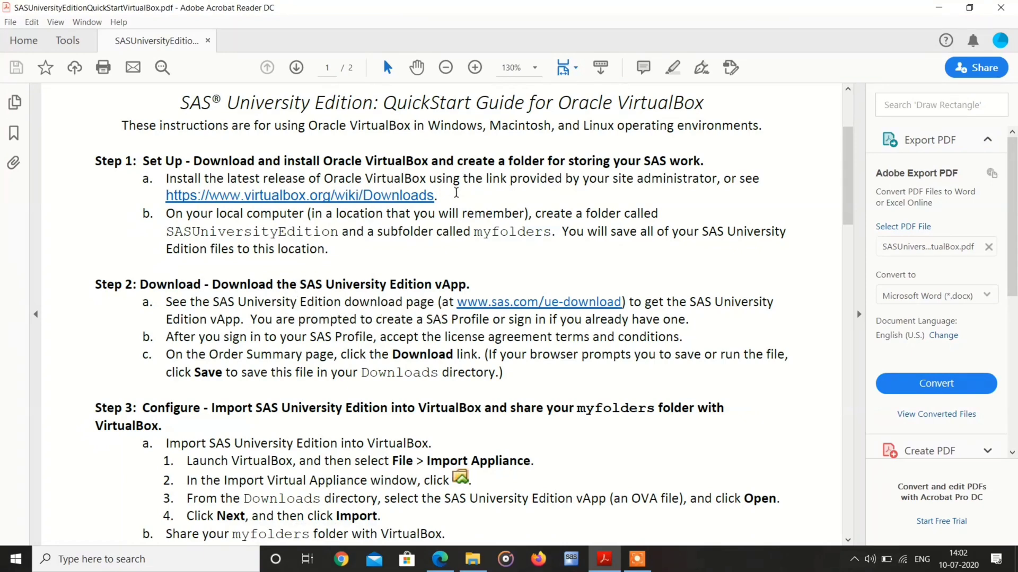
- Review the quick-start guide's Step 2 on getting VirtualBox
scroll(down, 3)
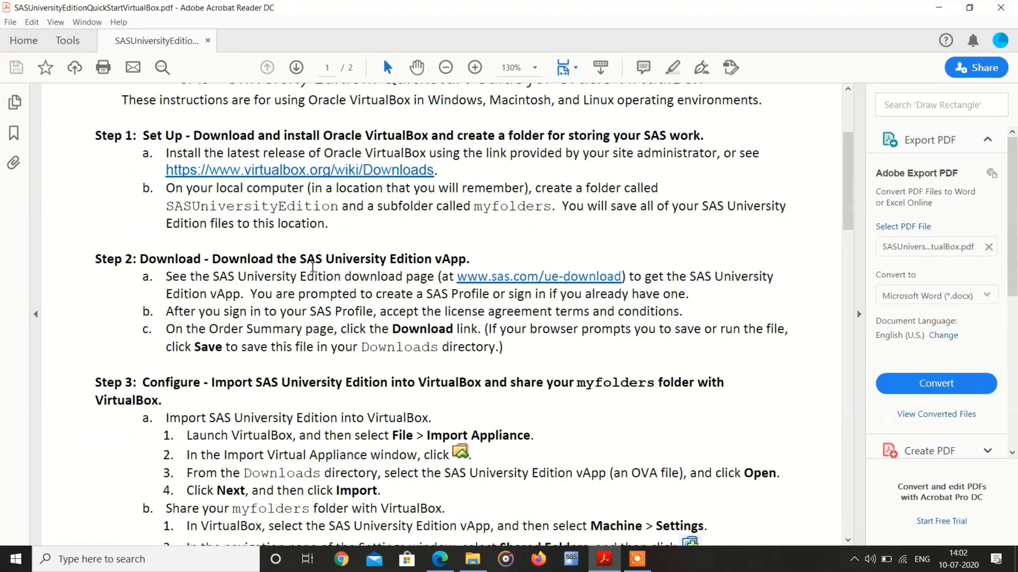
double_click(364, 259)
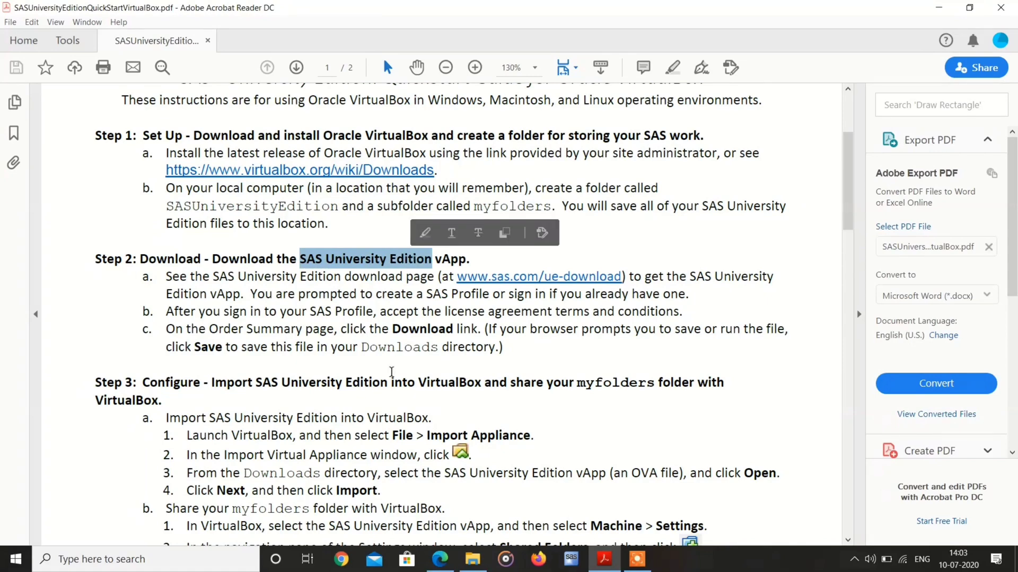
scroll(down, 3)
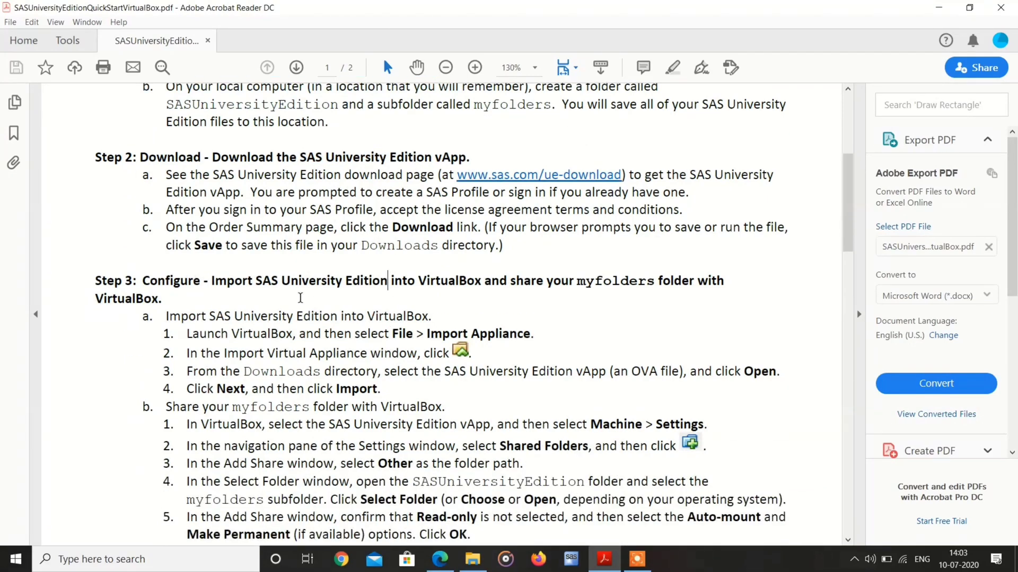
scroll(down, 3)
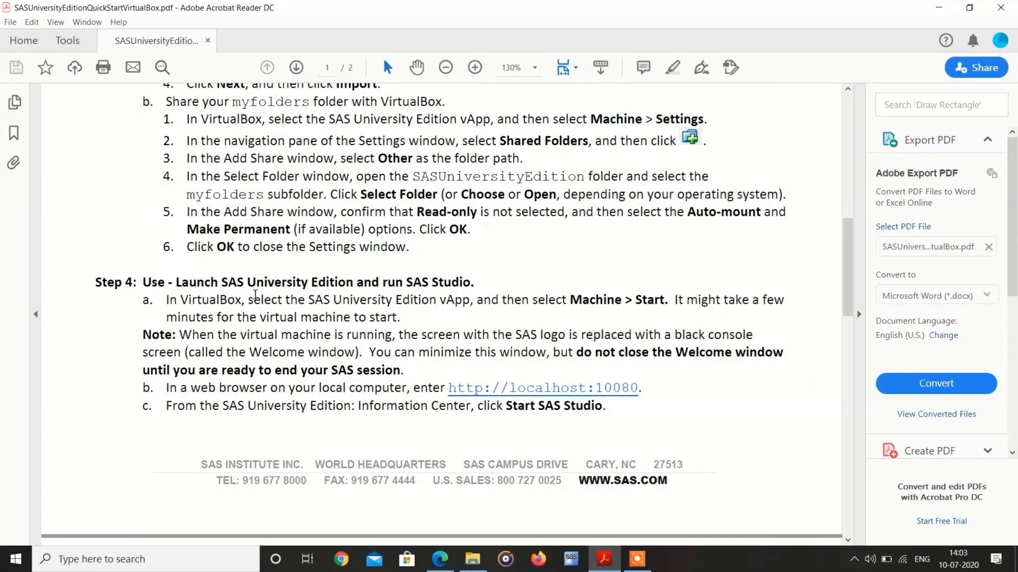
scroll(up, 3)
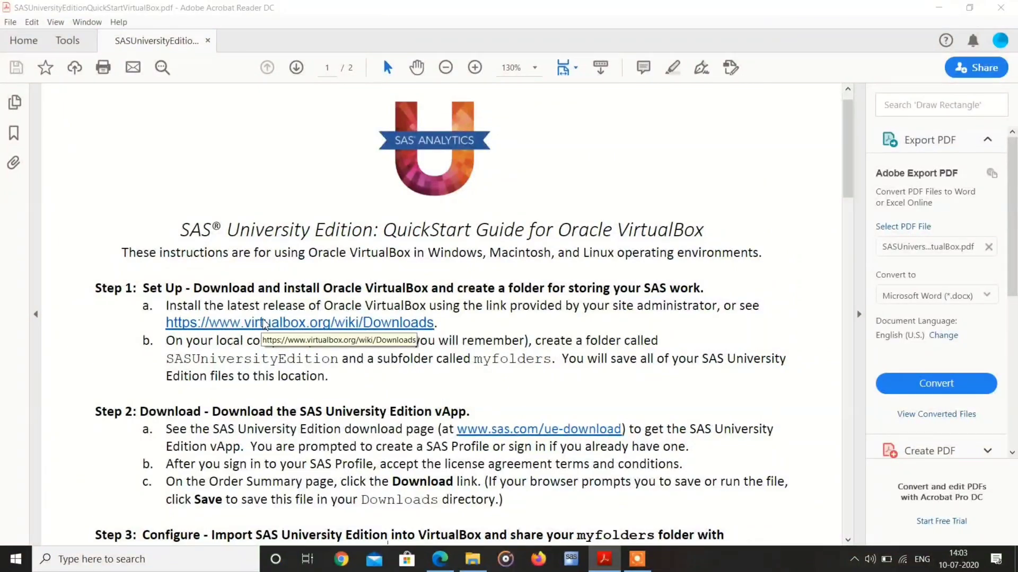
- Visit the VirtualBox downloads page, choose Windows hosts, then minimize Edge to the desktop
click(299, 322)
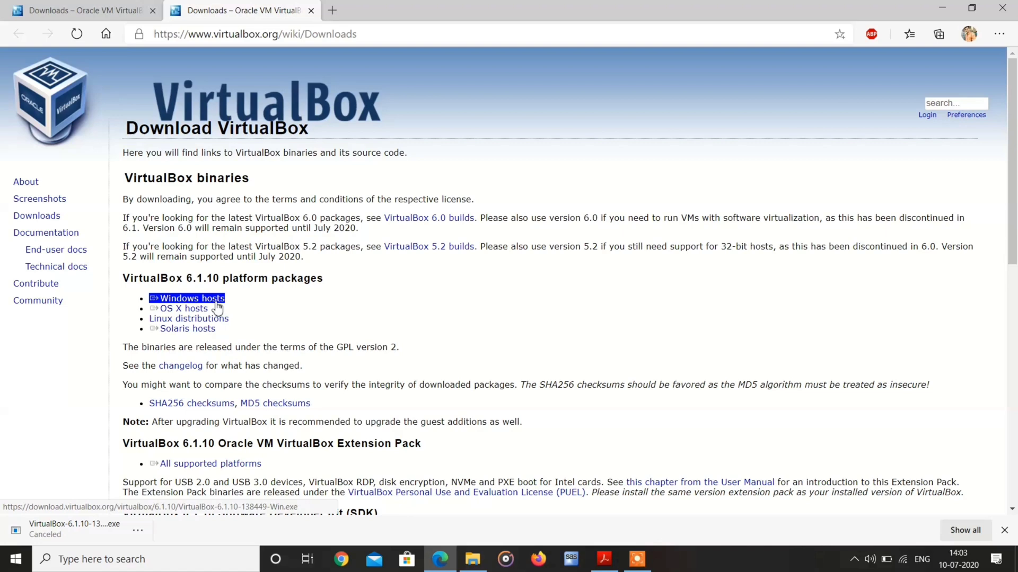
click(192, 298)
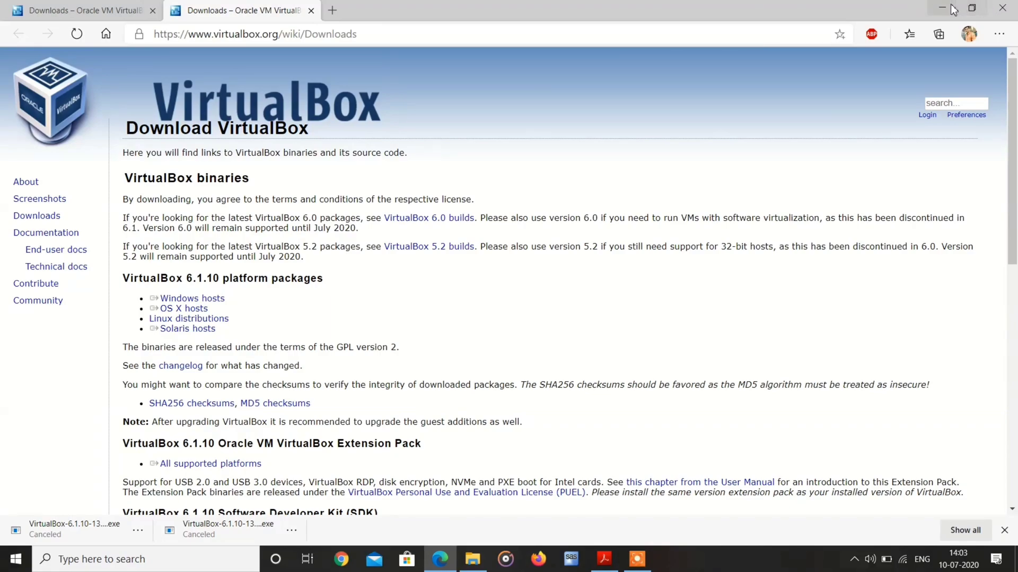
click(603, 559)
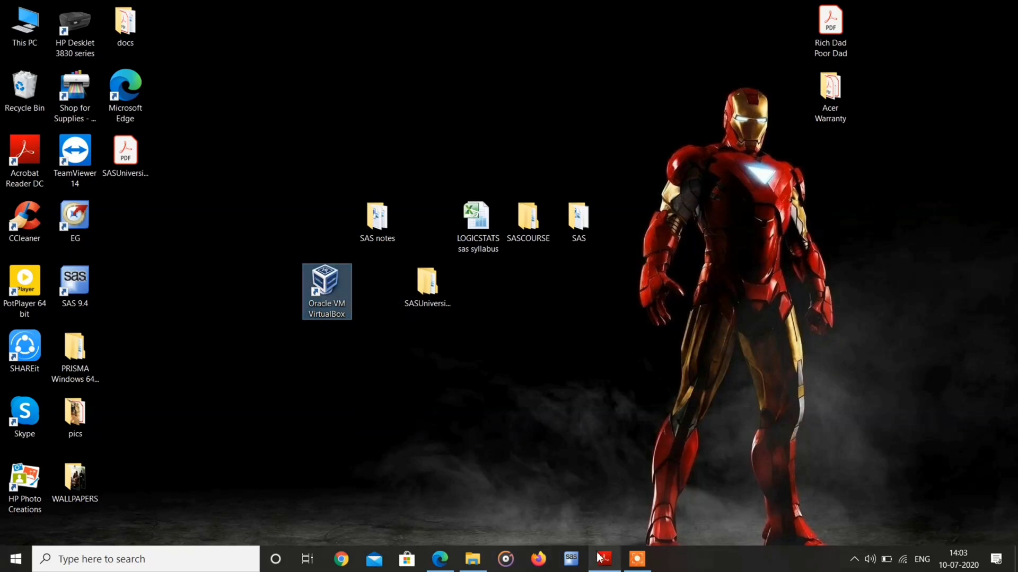
- Check that the SASUniversityEdition desktop folder contains myfolders, then return to the guide
click(603, 558)
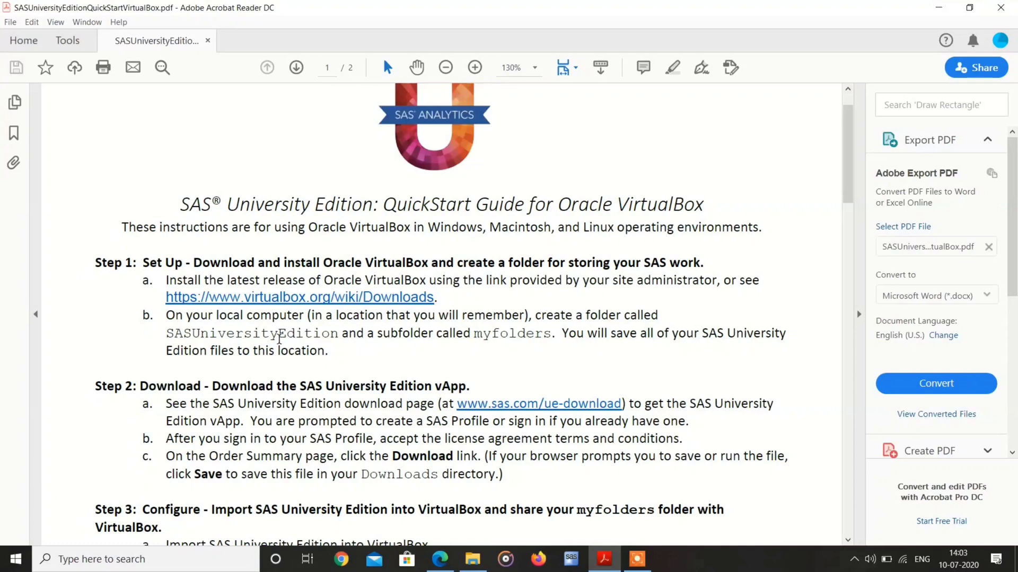
mouse_move(365, 346)
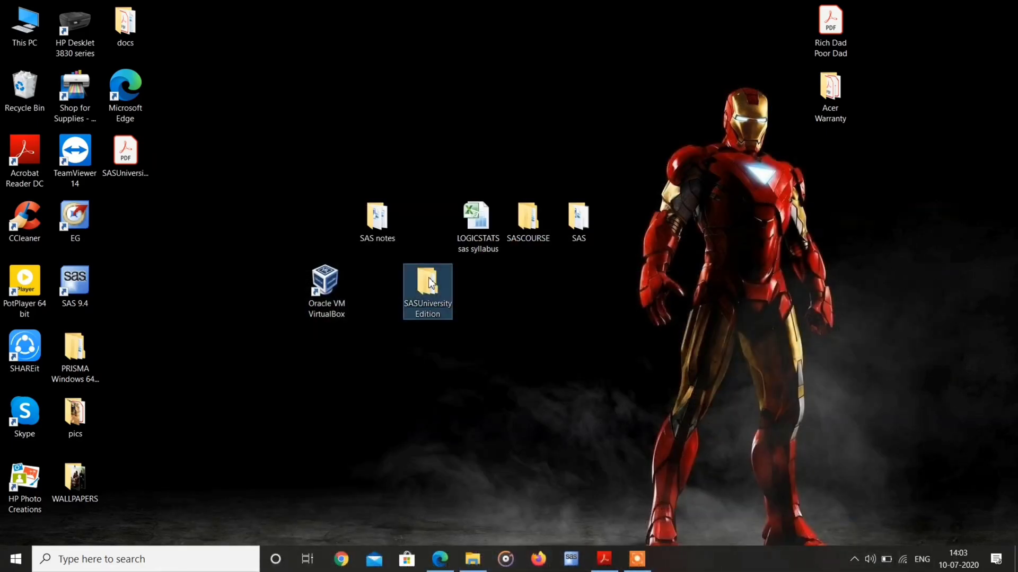
double_click(427, 286)
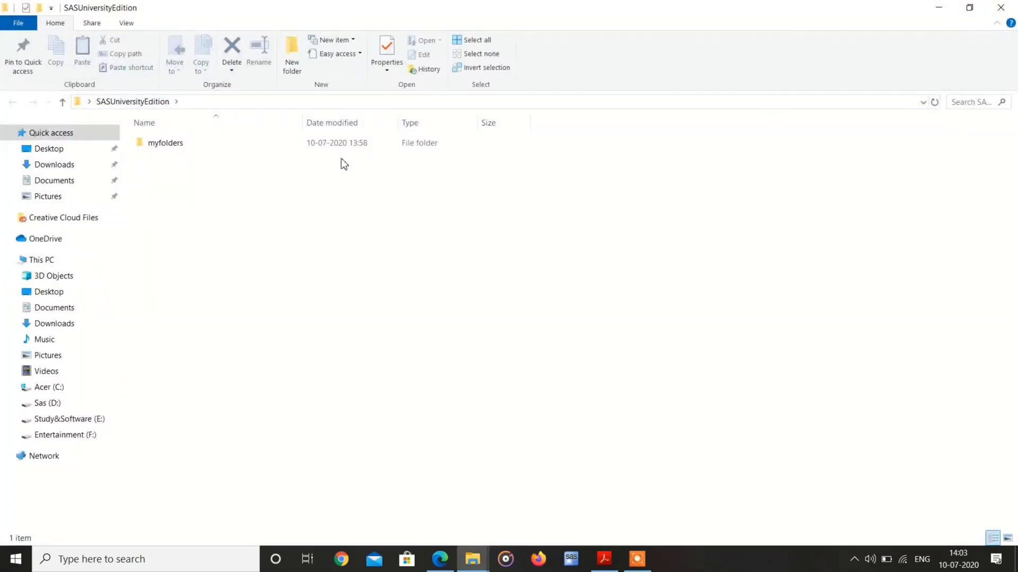
double_click(166, 142)
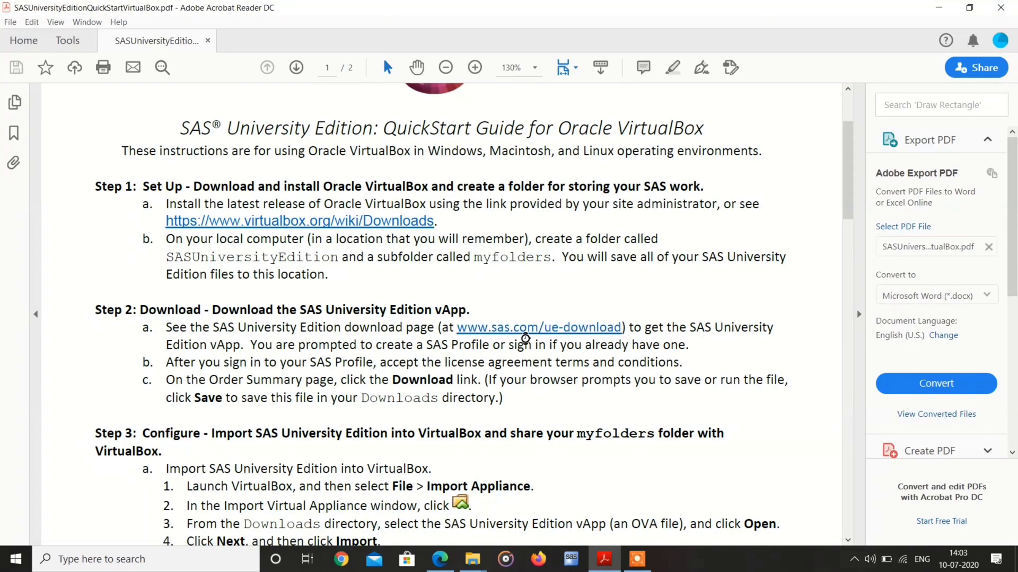
- Follow the sas.com/ue-download link and choose the Windows instructions
click(440, 559)
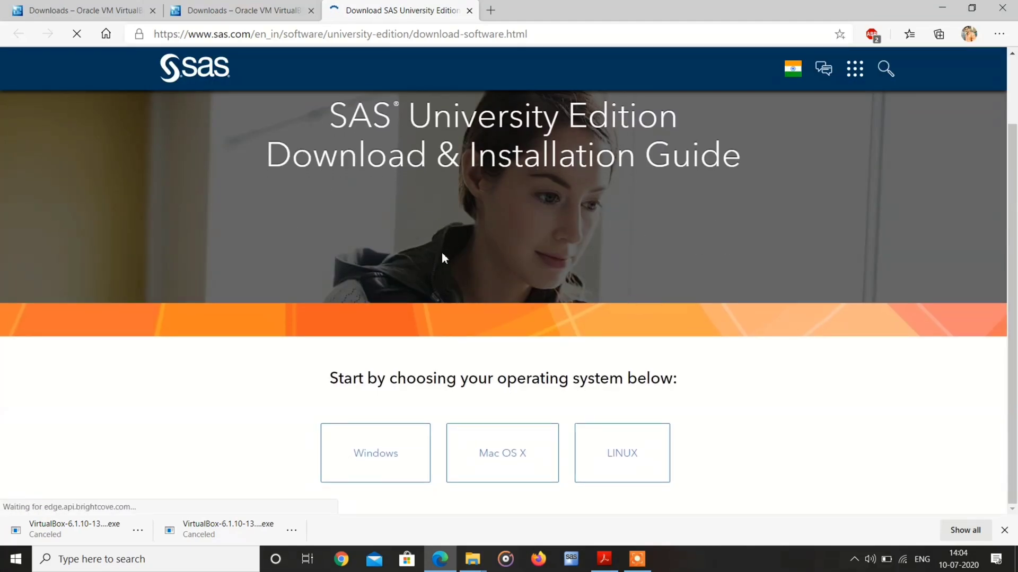
scroll(down, 3)
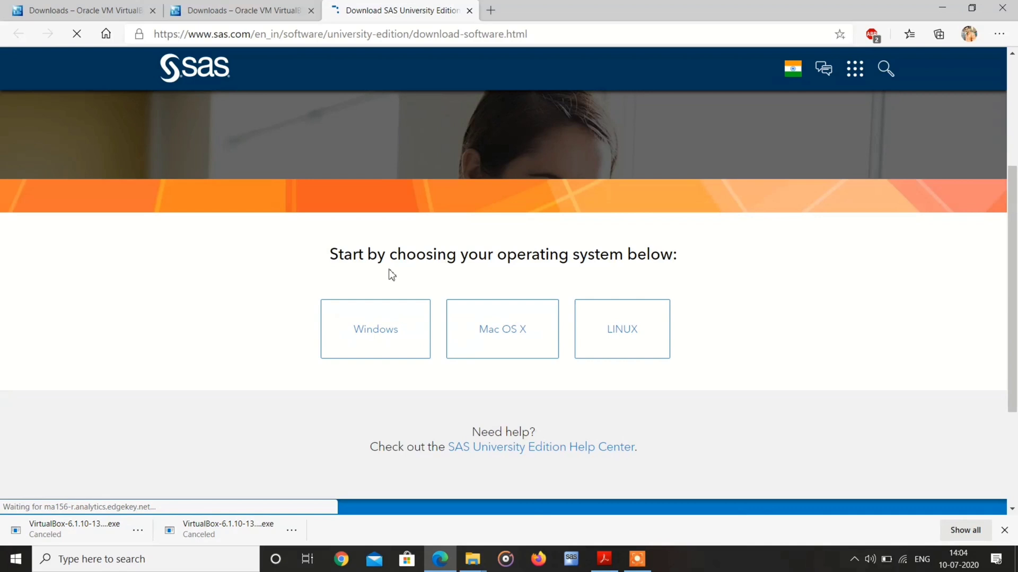
click(375, 329)
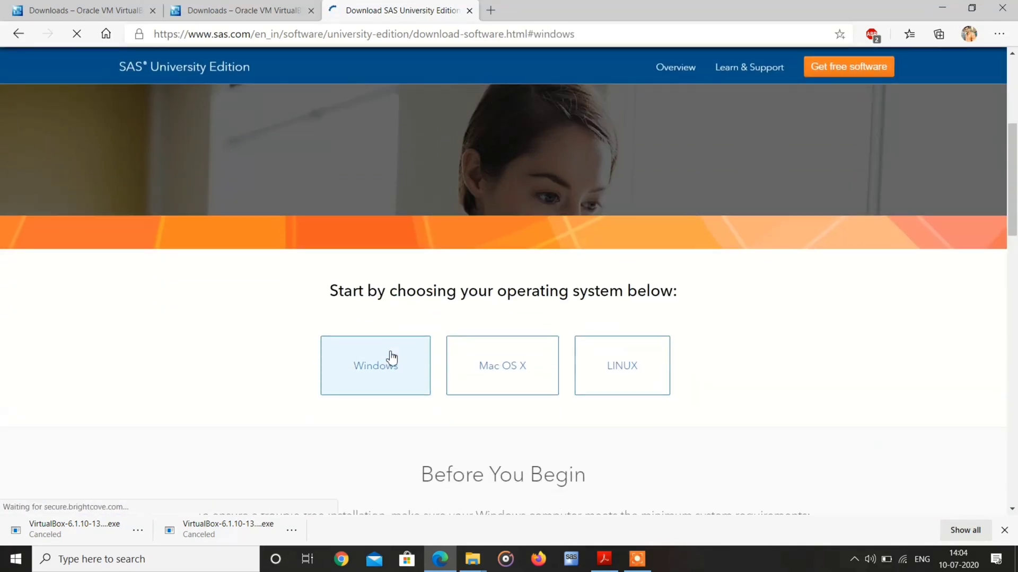
- Read through the Windows installation steps down to the SAS Profile sign-in
scroll(down, 3)
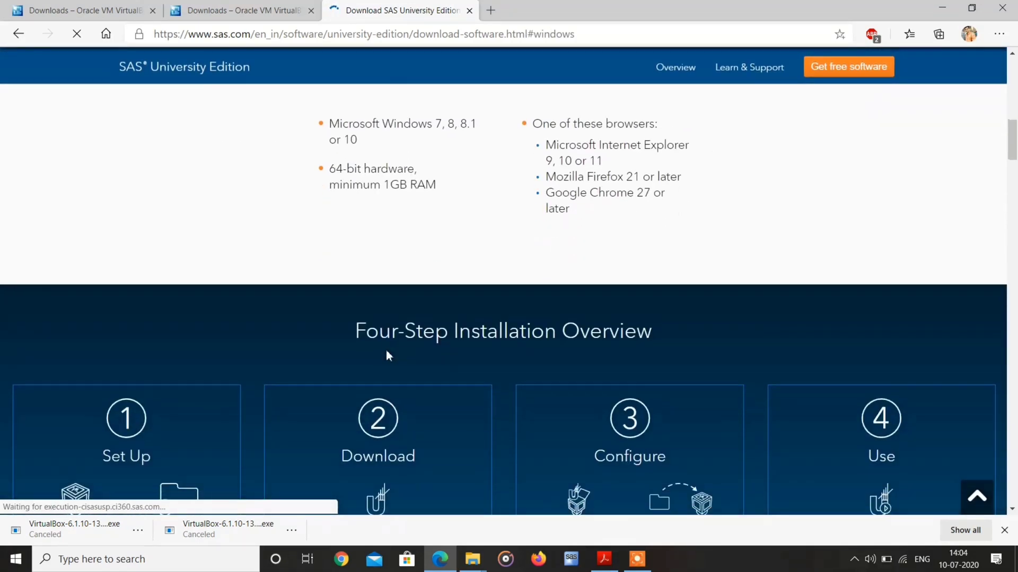
scroll(down, 3)
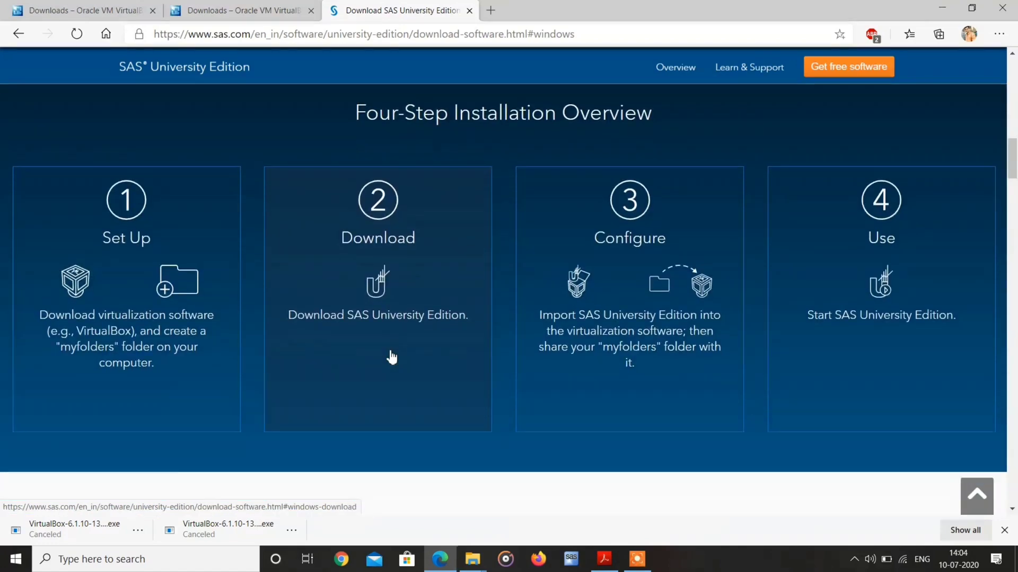
scroll(down, 3)
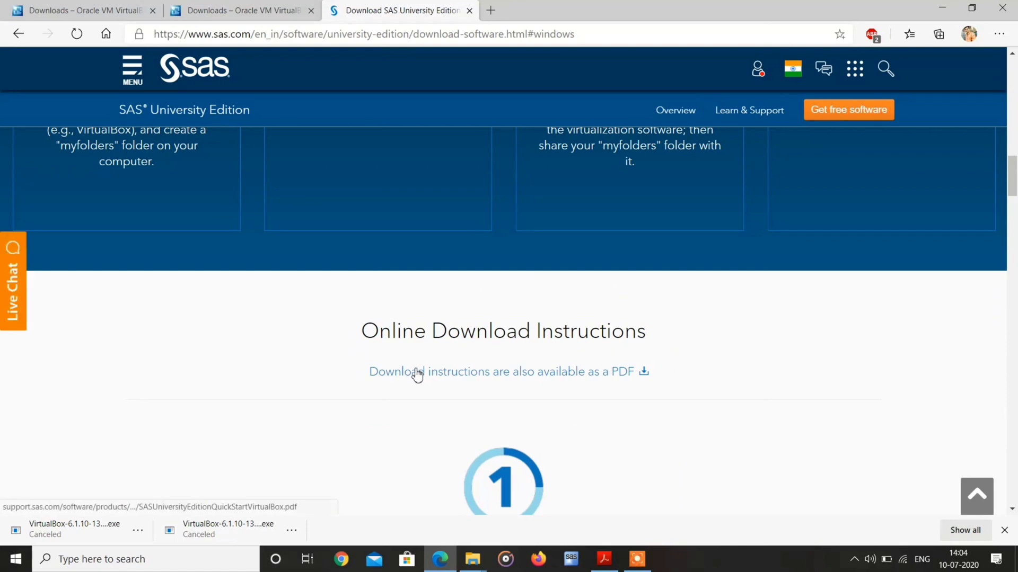
scroll(down, 3)
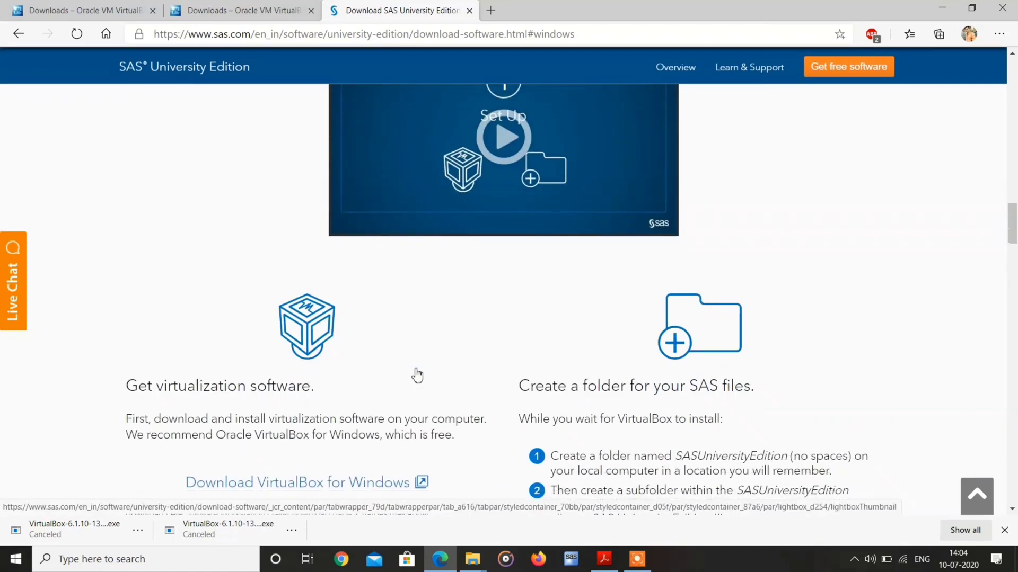
scroll(down, 3)
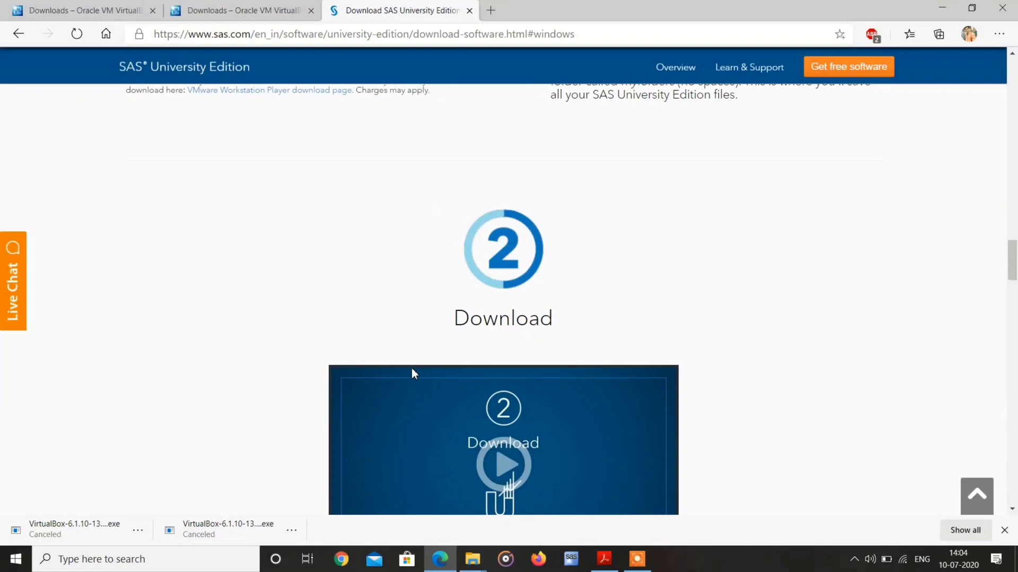
scroll(down, 3)
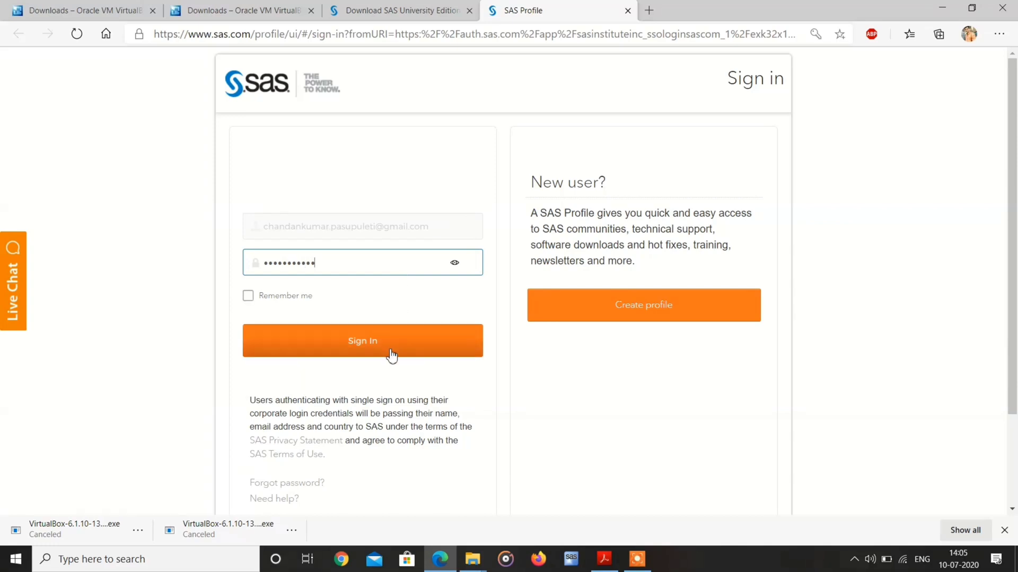
- Sign in to the SAS profile and agree to the license terms, reaching the order receipt
click(362, 340)
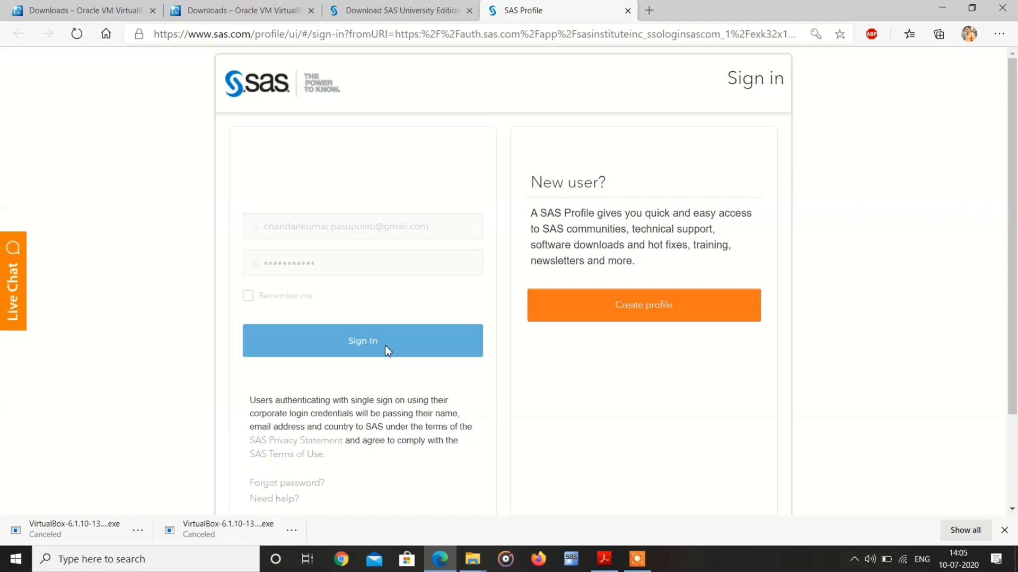
click(362, 340)
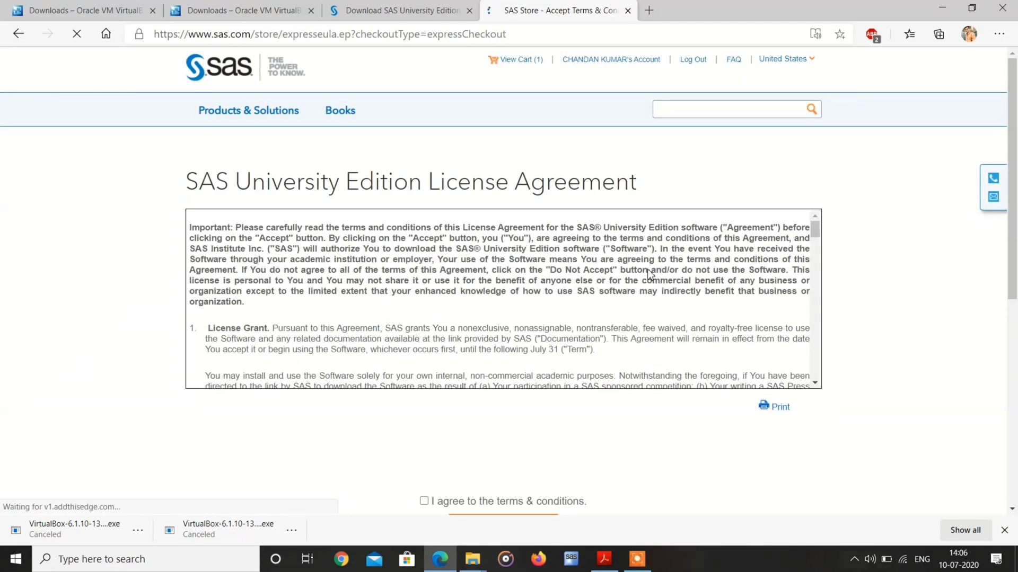
scroll(down, 3)
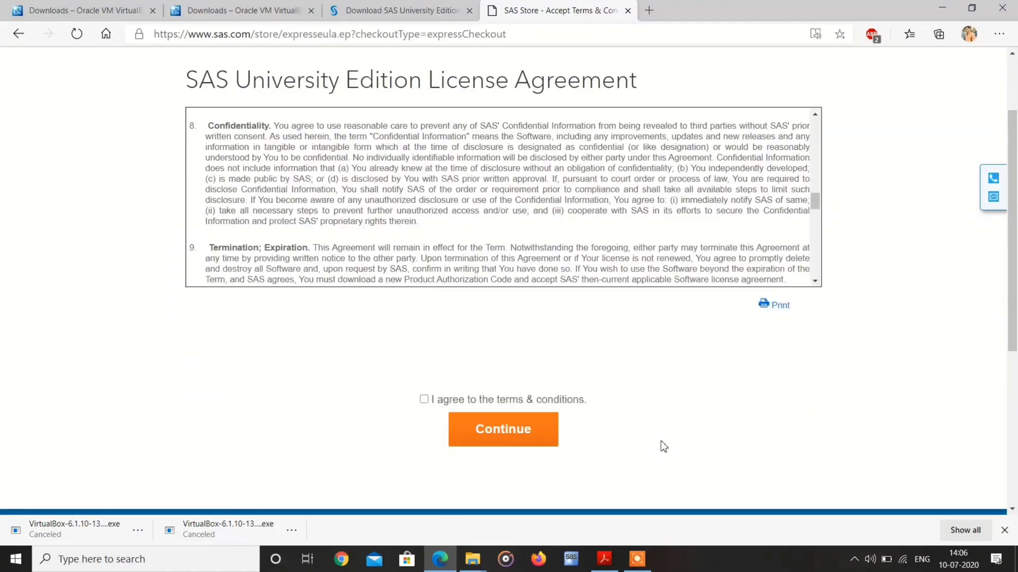
click(424, 400)
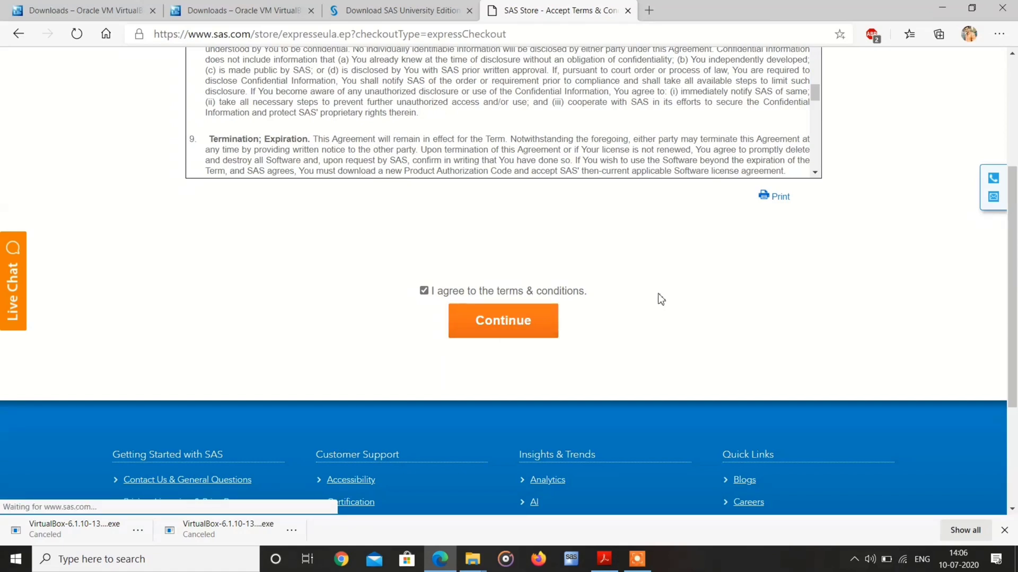
click(502, 320)
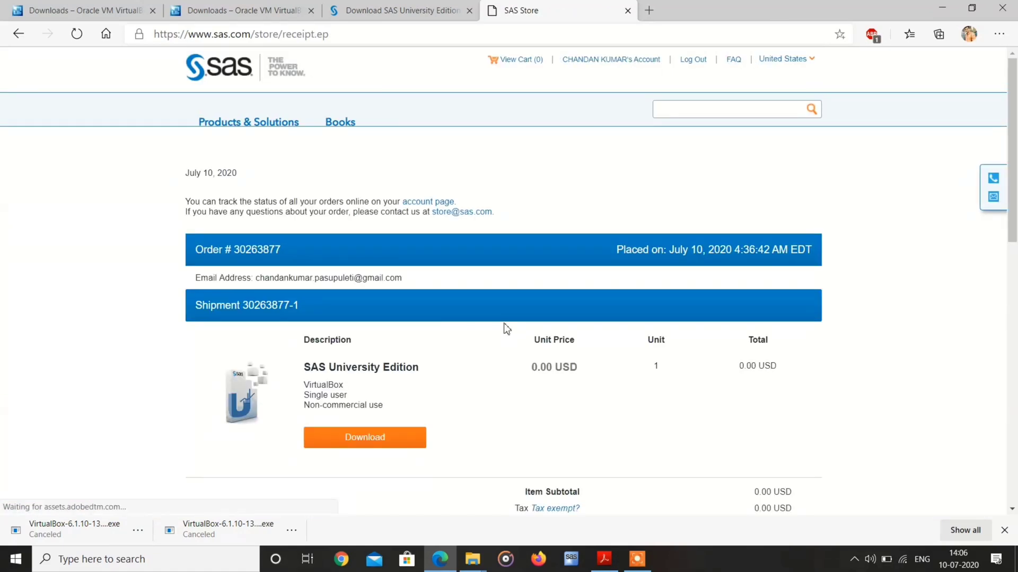
- Download the SAS University Edition (VirtualBox) vApp from the SAS Store receipt
scroll(down, 3)
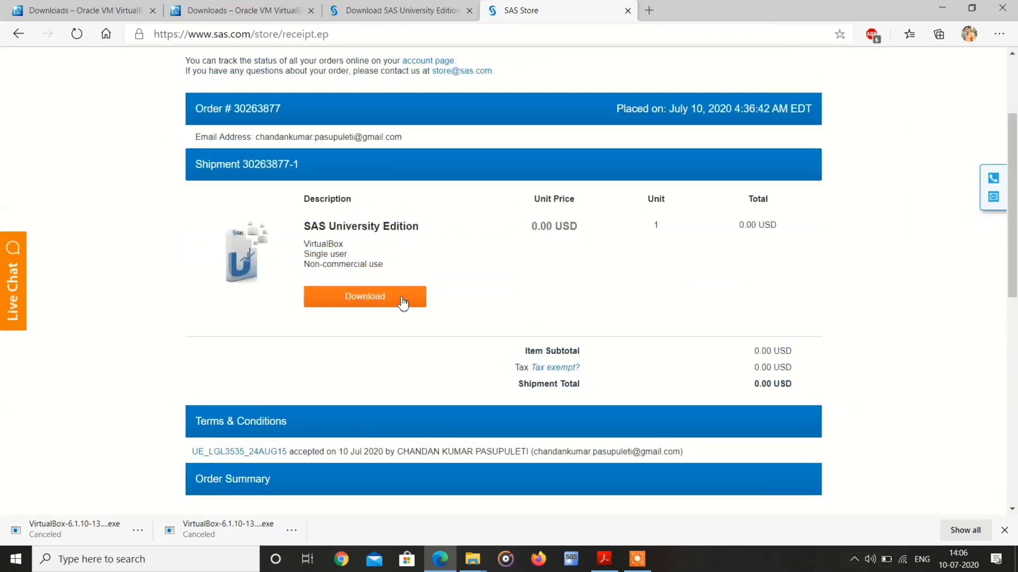
click(363, 296)
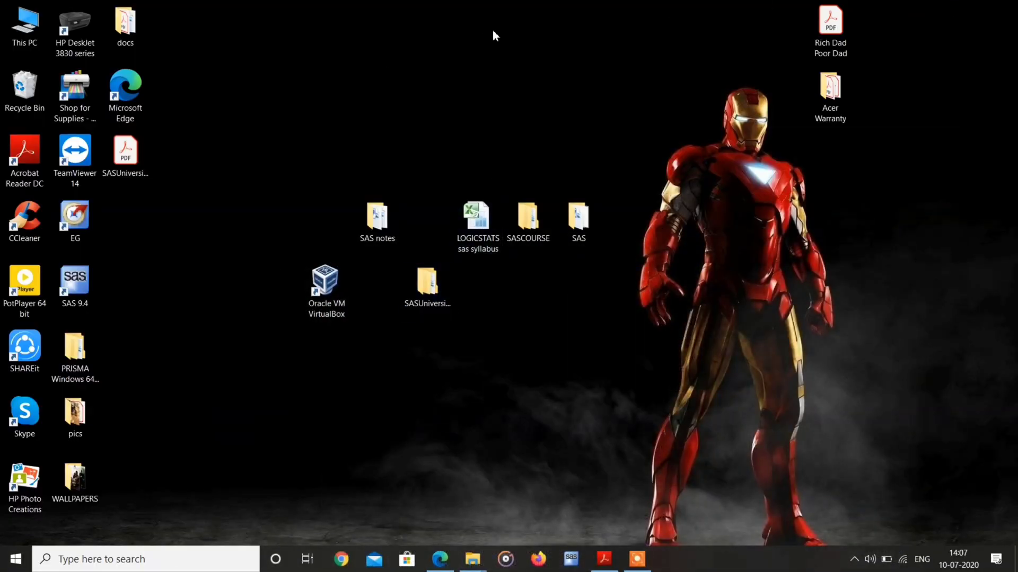
- Confirm myfolders holds the downloaded OVA file, then review the guide's setup steps
click(473, 558)
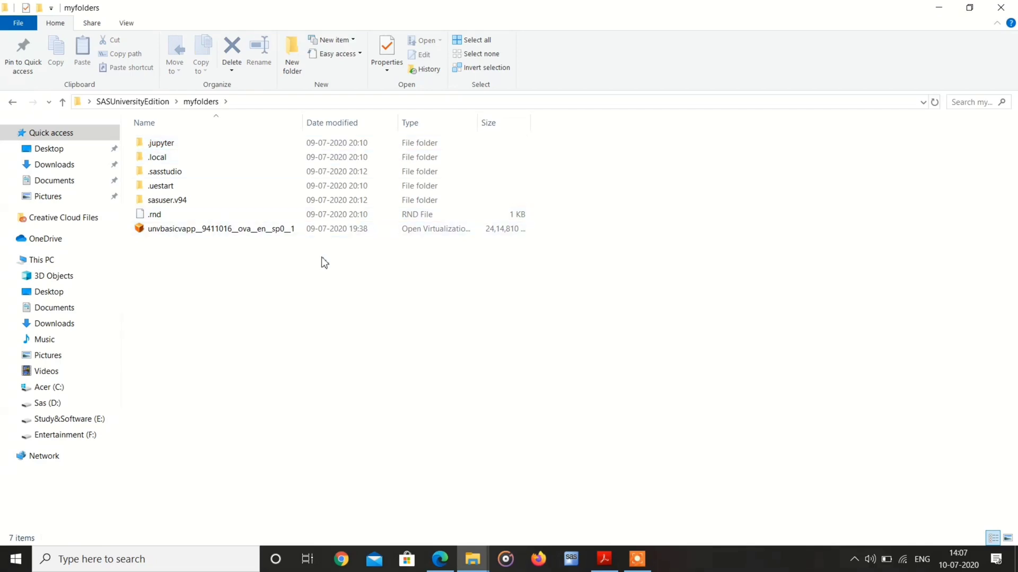
click(161, 142)
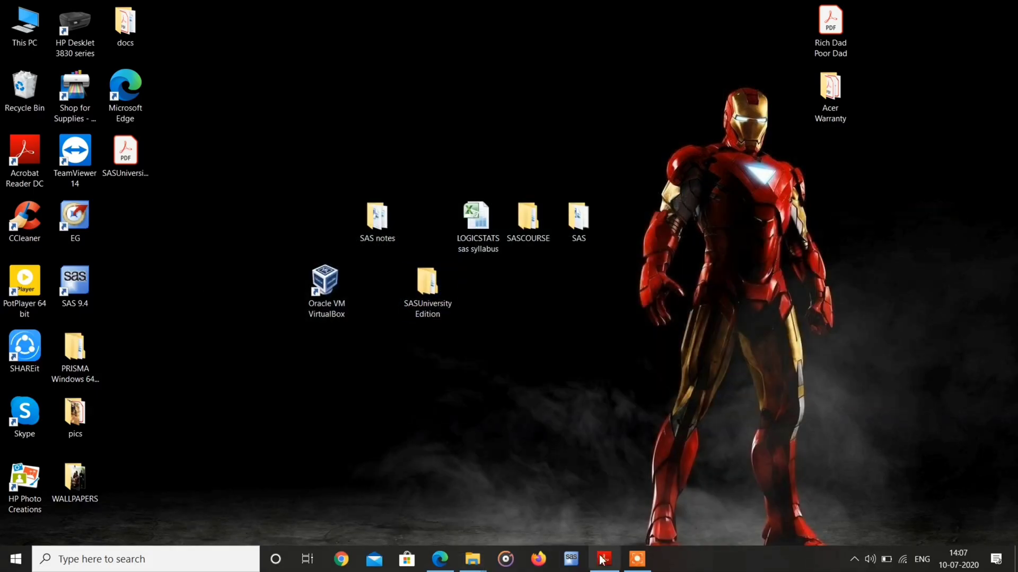
click(606, 558)
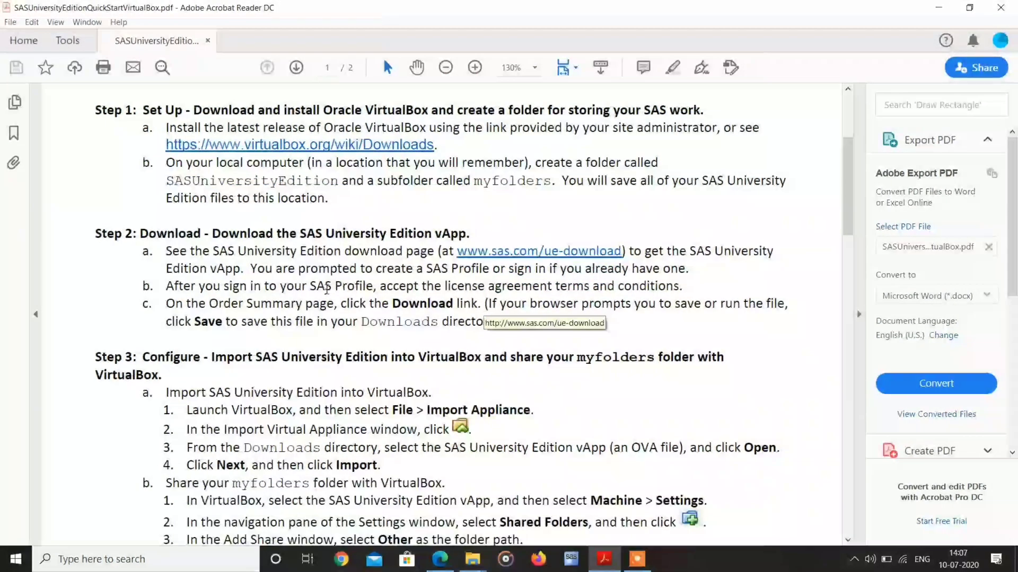
scroll(down, 3)
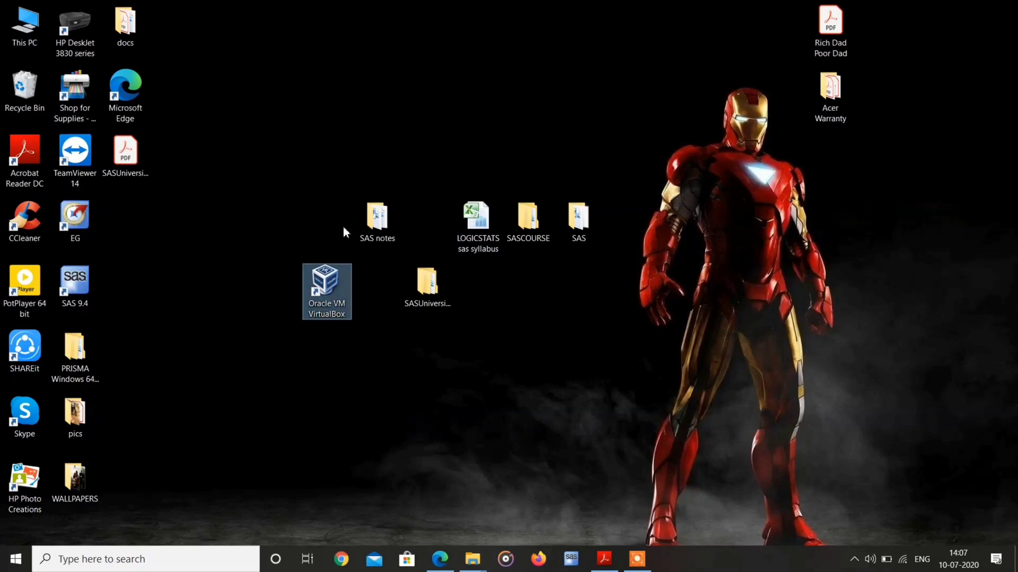
- Launch VirtualBox and bring up settings for the SAS University Edition 1 machine
double_click(327, 285)
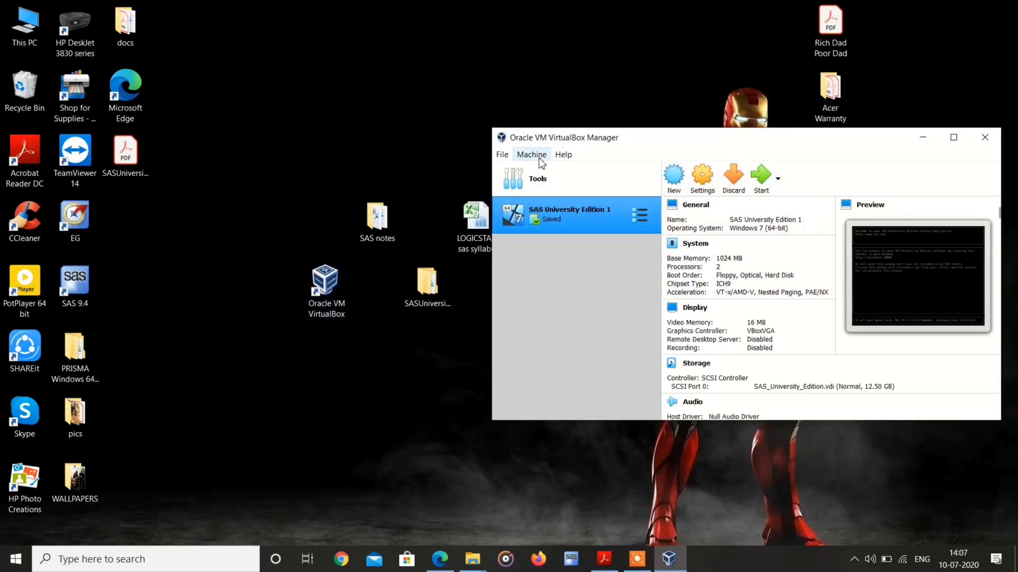
click(531, 154)
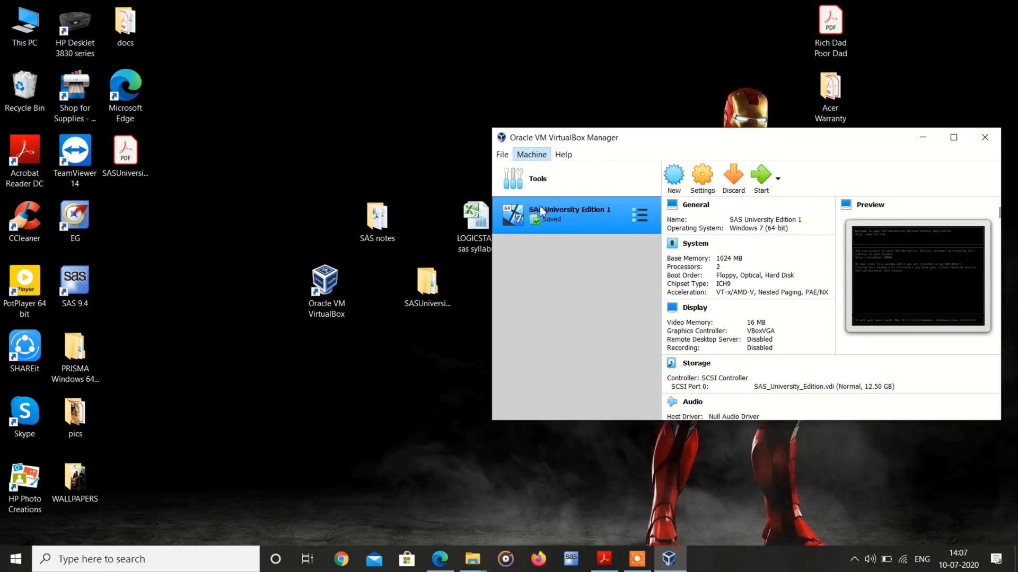
click(702, 178)
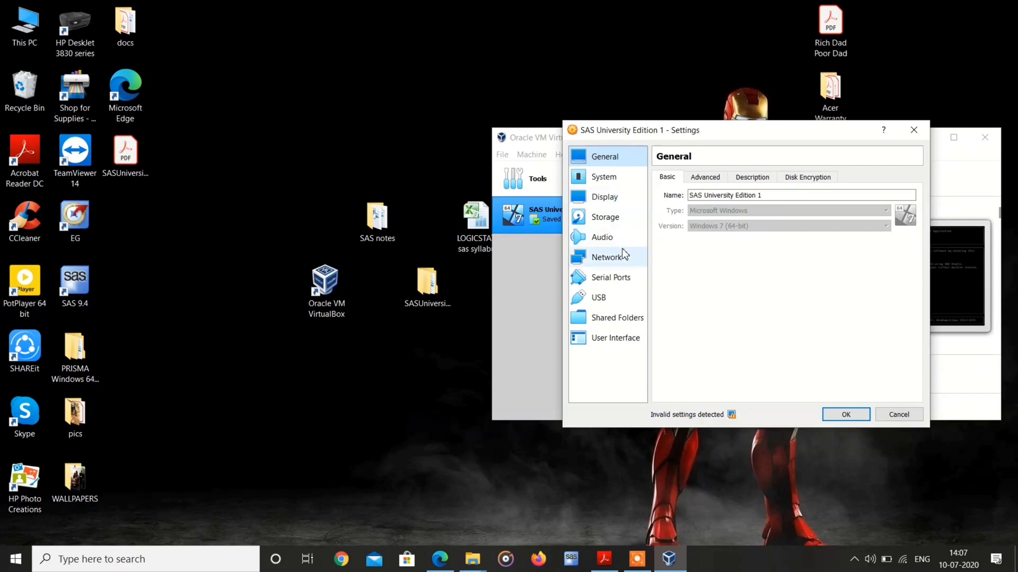
mouse_move(606, 256)
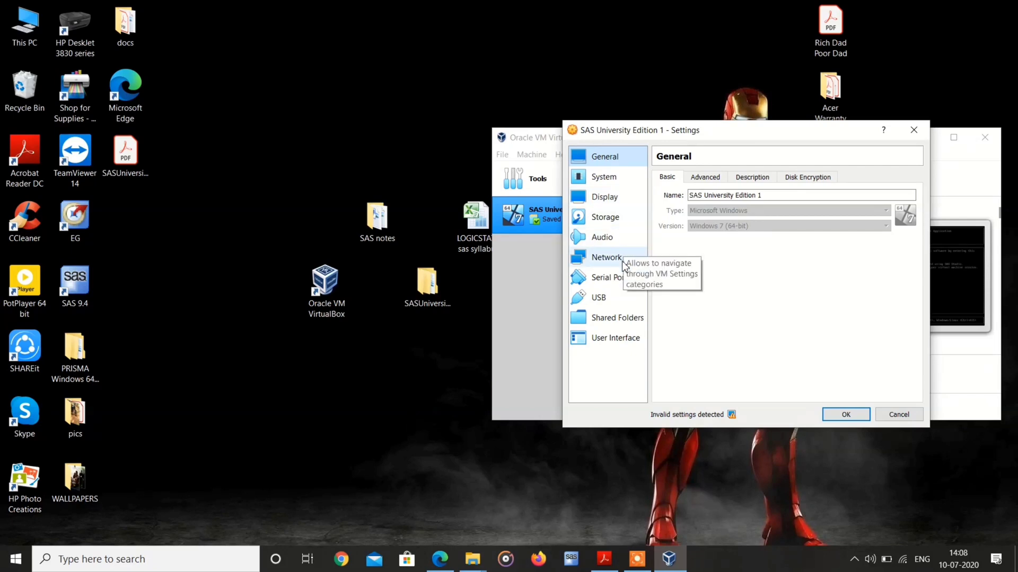
- In Shared Folders, add a share pointing to SASUniversityEdition\myfolders
click(618, 317)
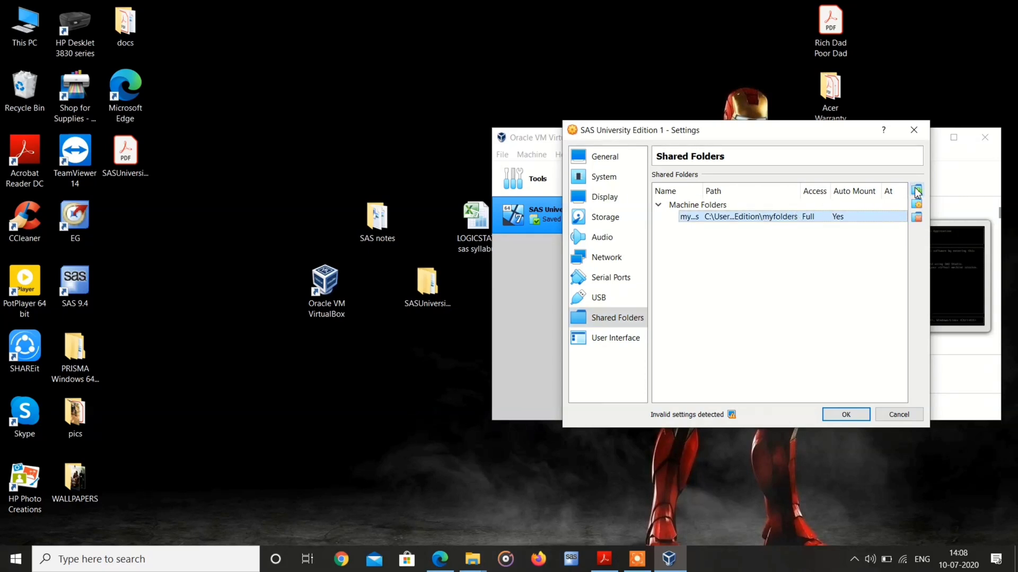
click(916, 190)
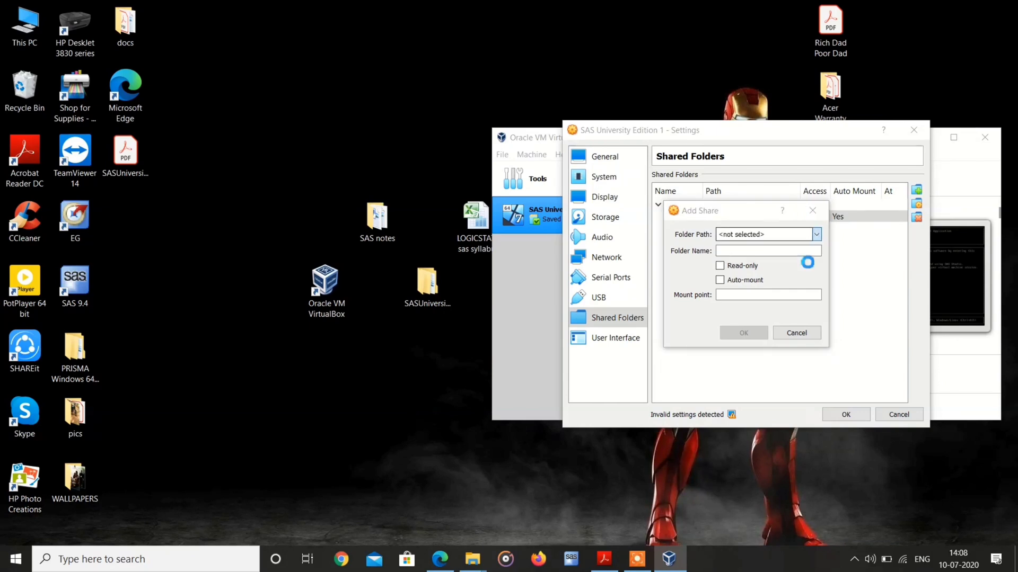
click(816, 234)
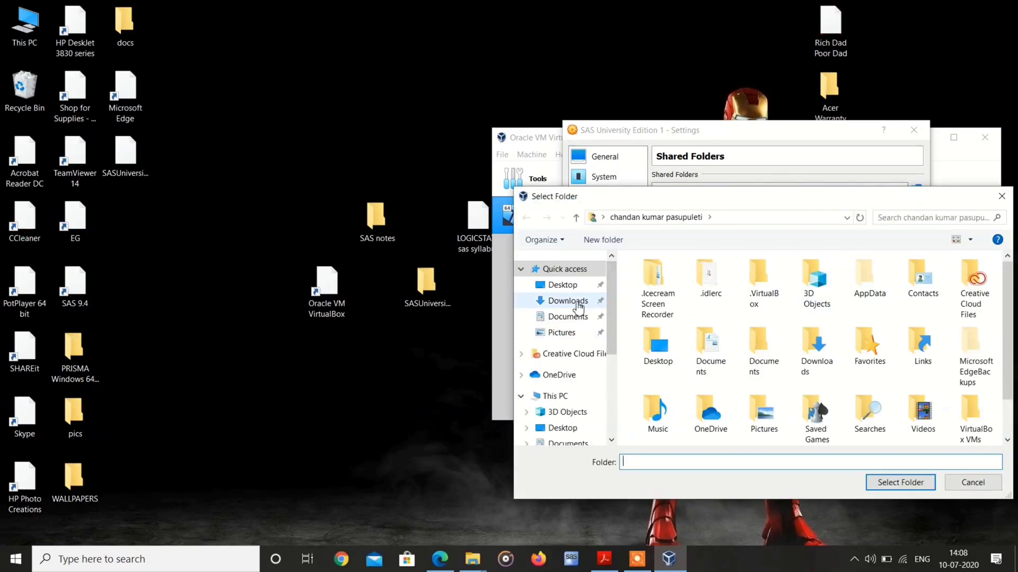
click(562, 284)
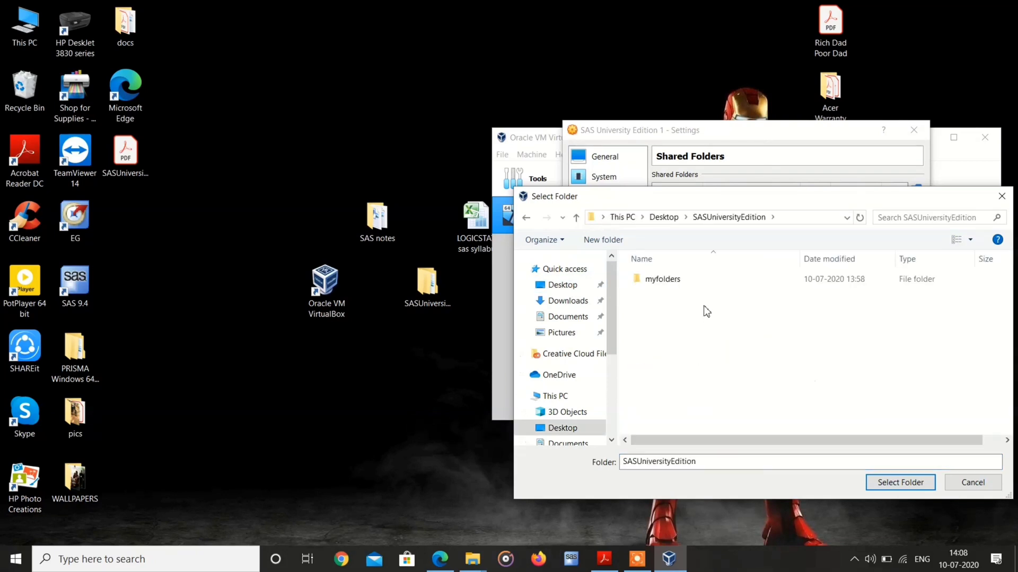
click(662, 279)
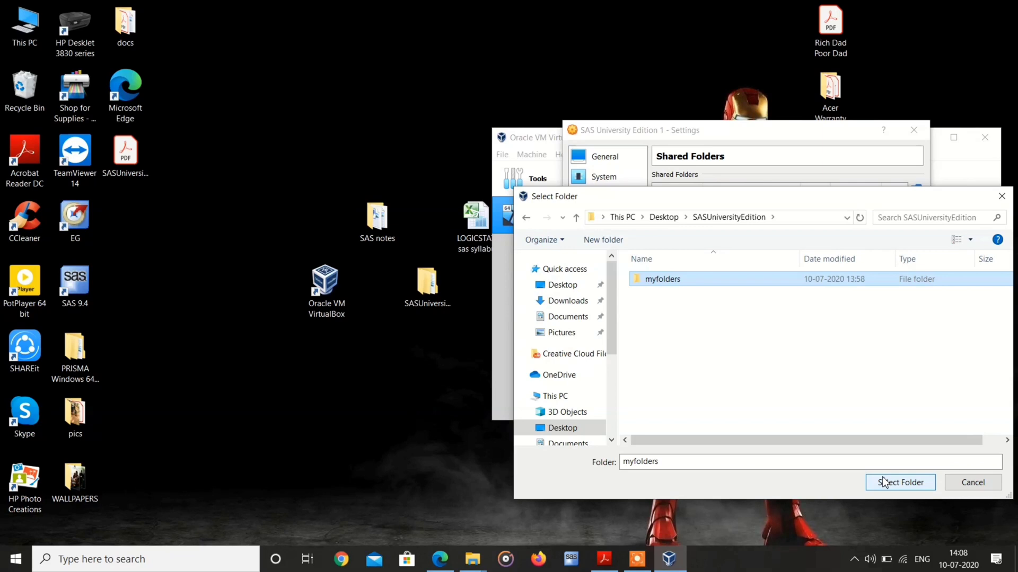
- Confirm the myfolders share with auto-mount and full access, and close Settings
click(899, 482)
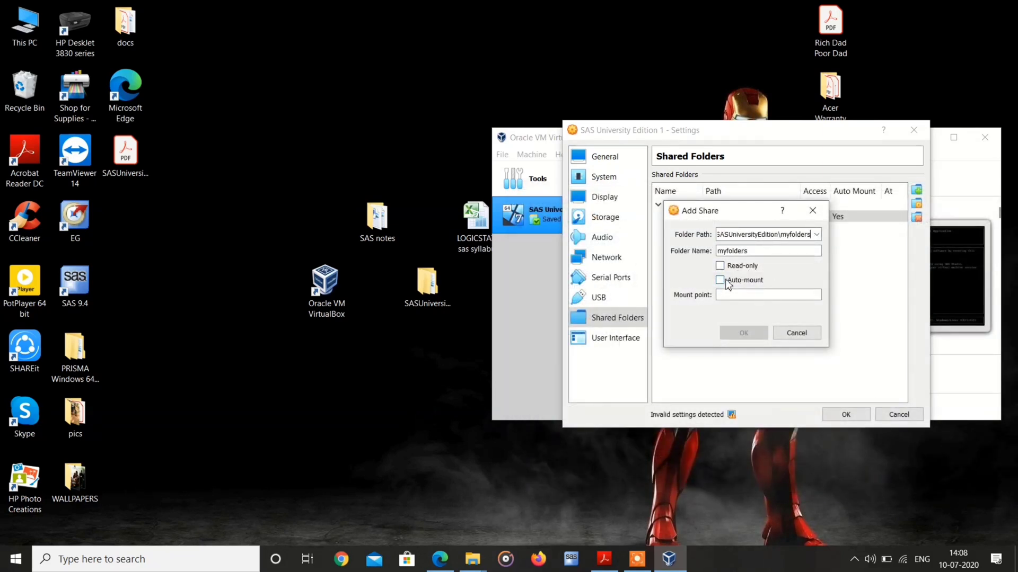
click(720, 280)
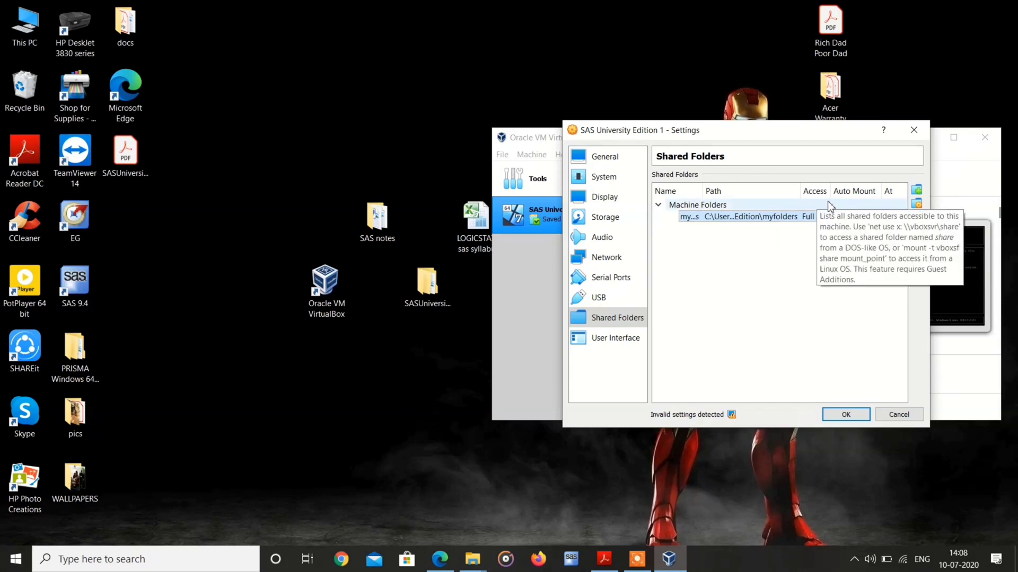
click(898, 415)
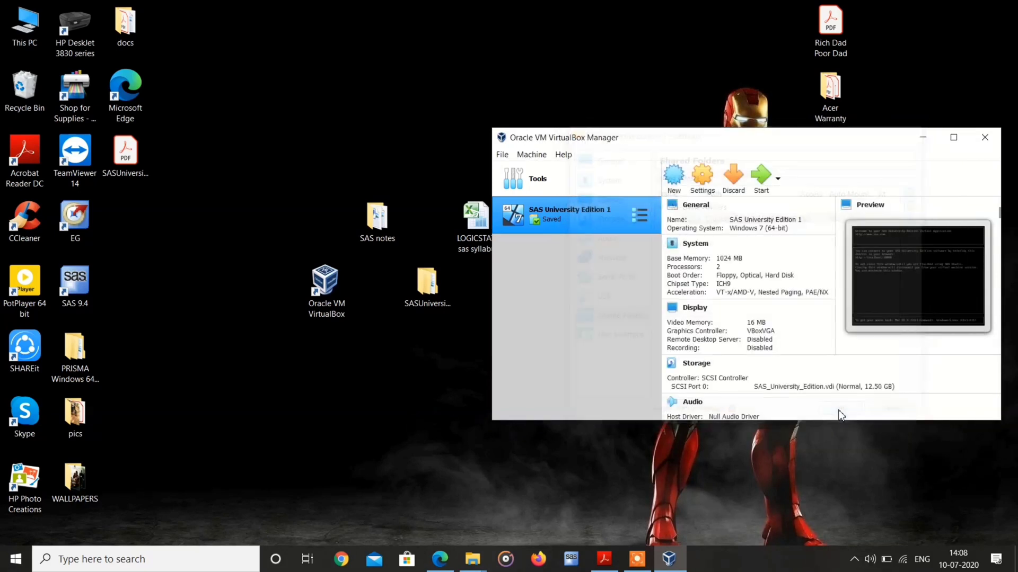
- Normal-start the SAS University Edition 1 VM so its console shows localhost:10080
click(571, 213)
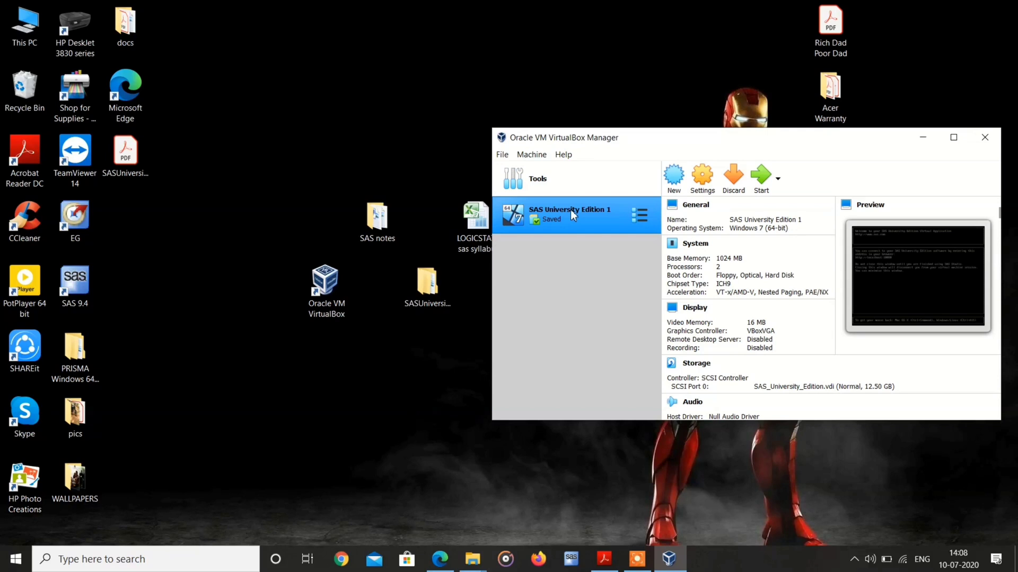
click(531, 155)
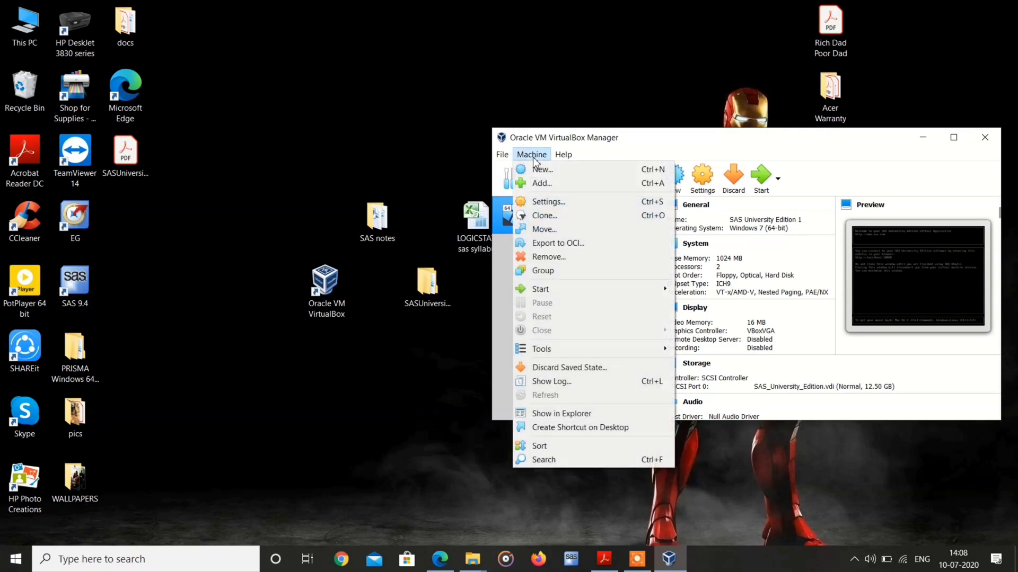
mouse_move(555, 256)
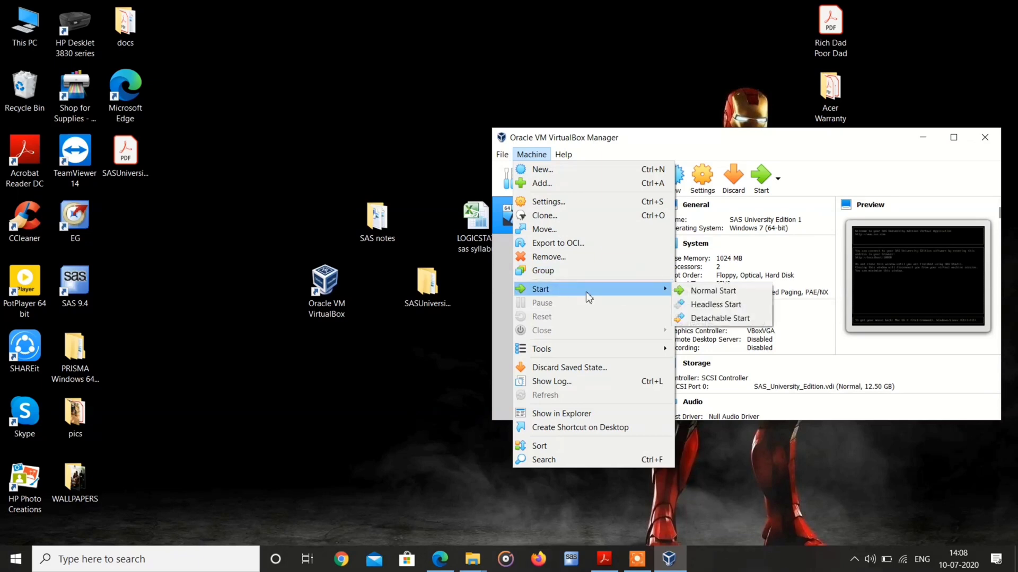
click(713, 291)
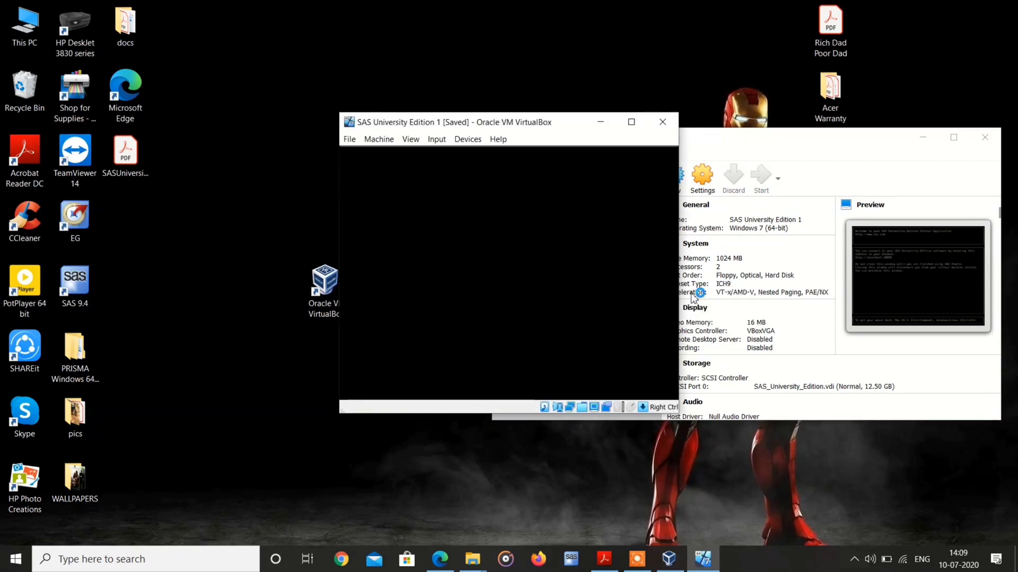
click(761, 178)
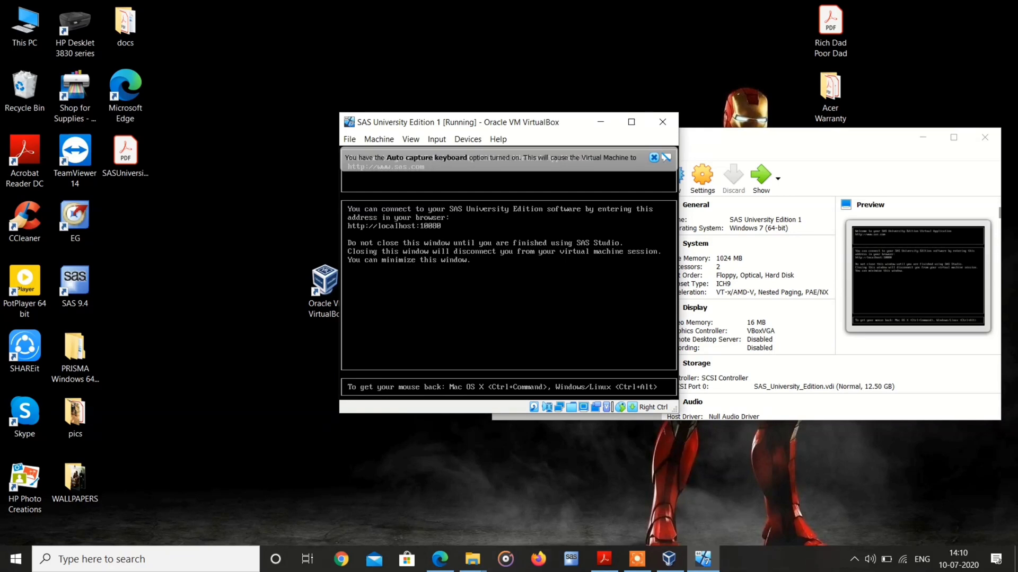
click(603, 558)
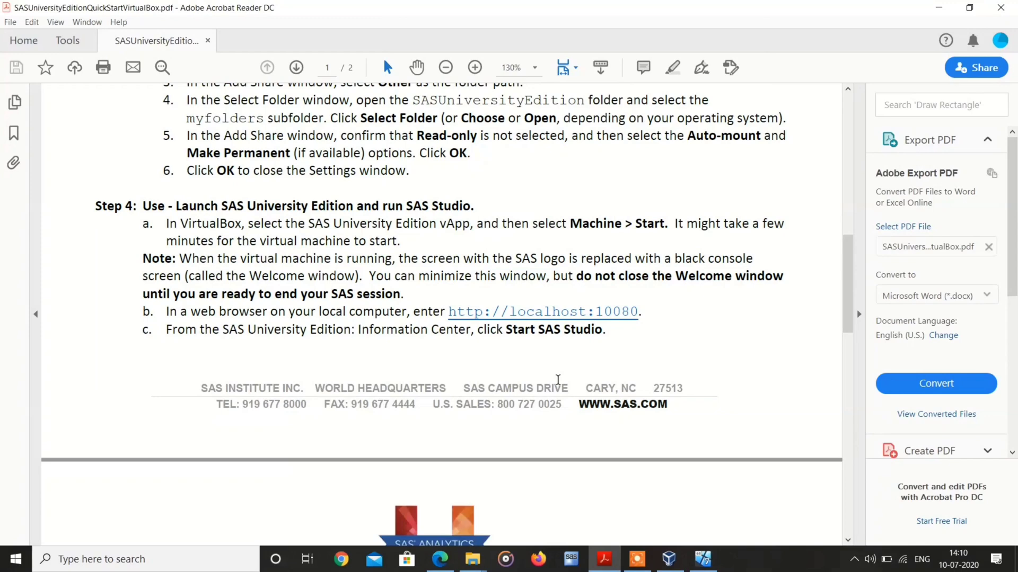
click(542, 312)
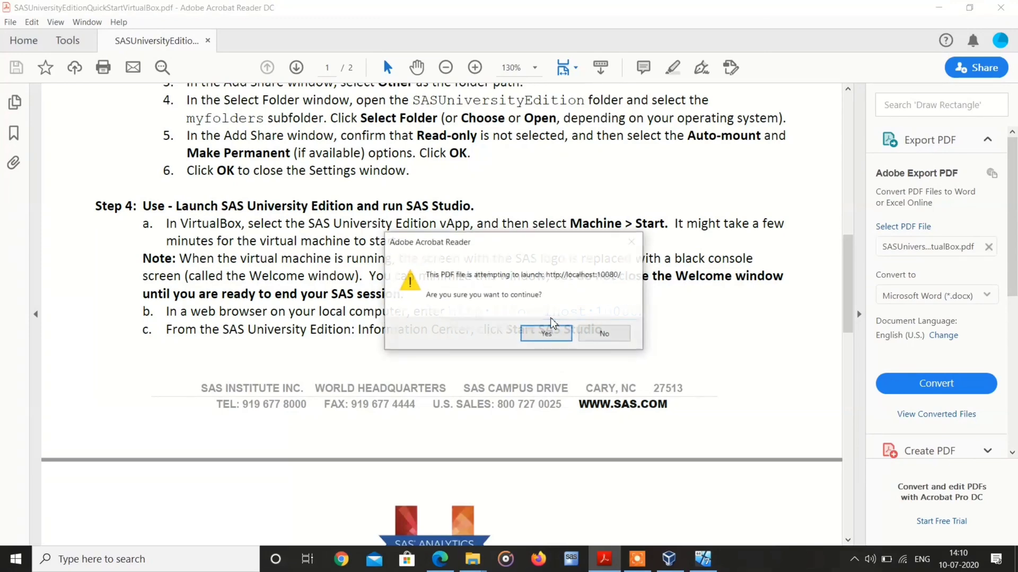
click(546, 333)
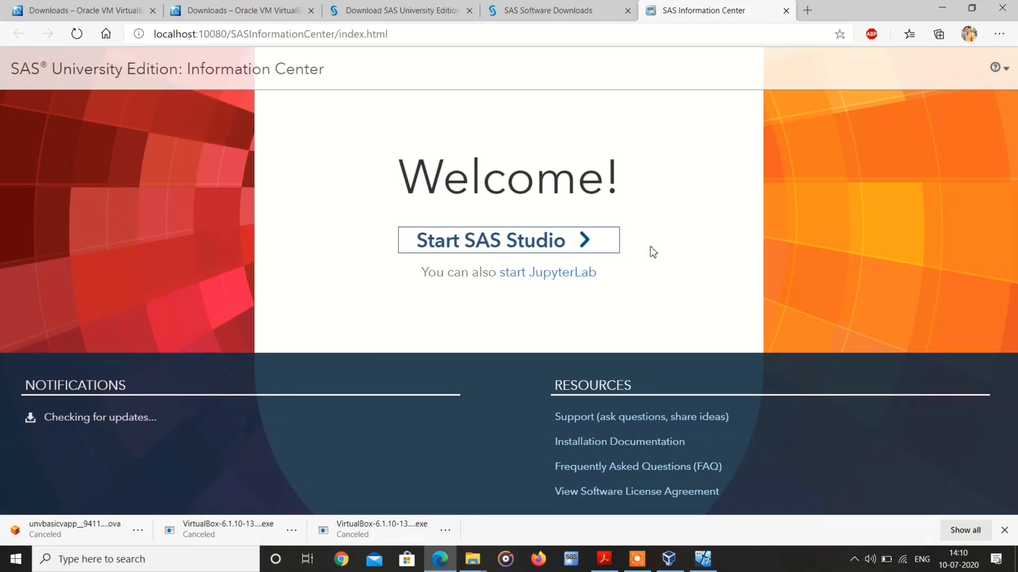
- Launch SAS Studio from the Information Center welcome page, opening an empty Program 1 editor
click(508, 240)
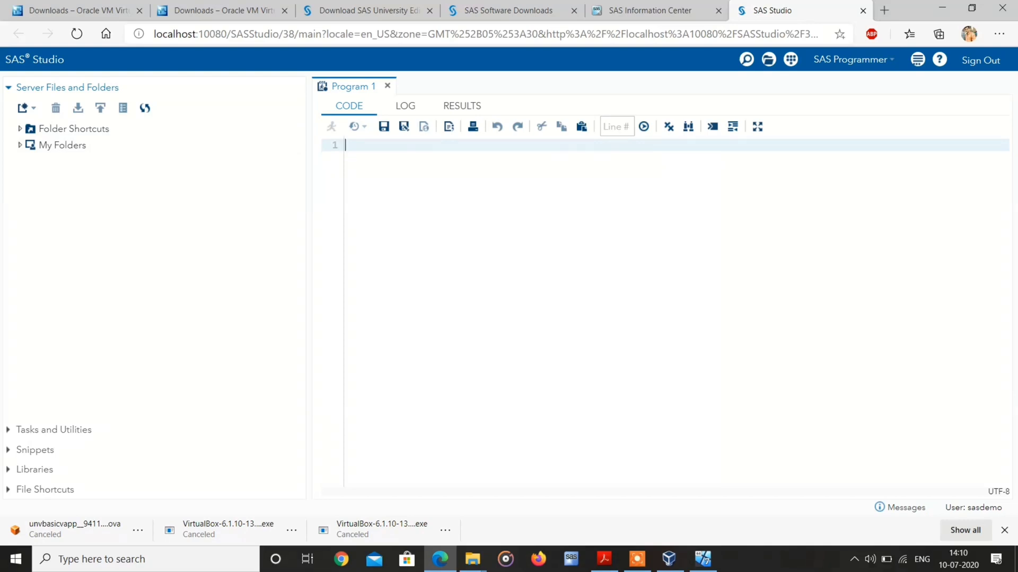
- Write and run 'data logicdata; set sashelp.class; run;' to create logicdata with 19 observations and 5 variables
text(d)
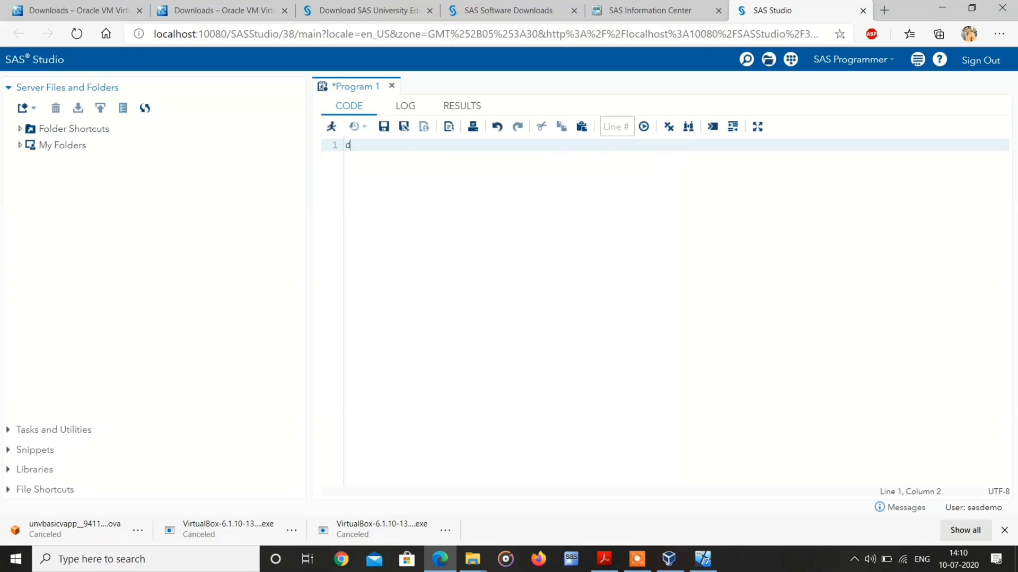
text(ata ld)
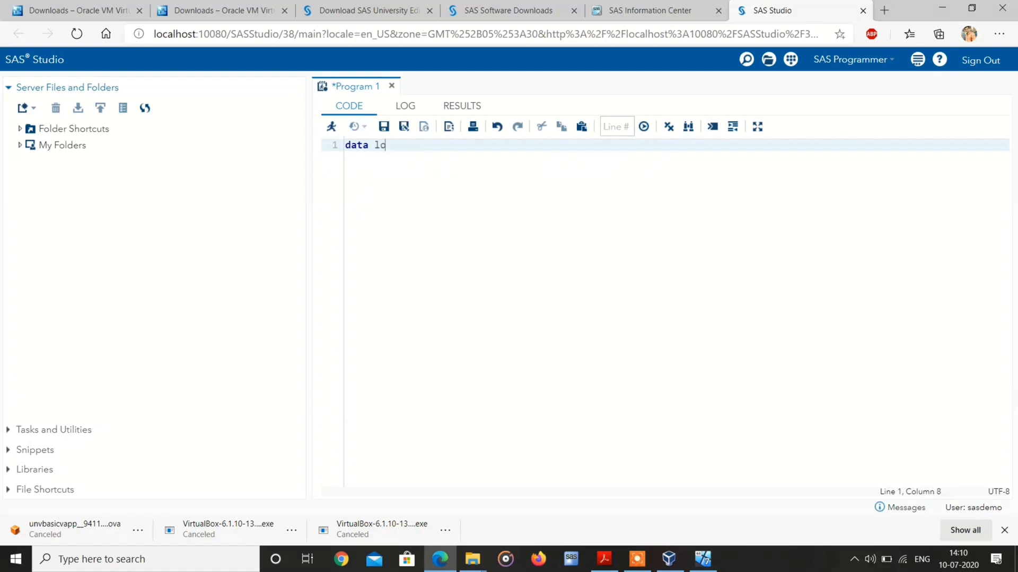
text(gicda)
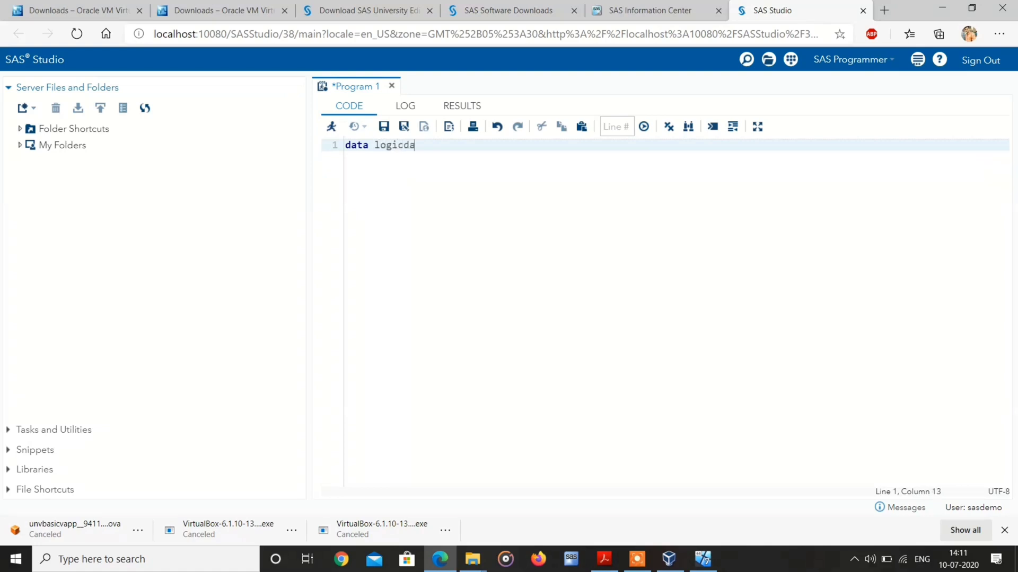
text(ts)
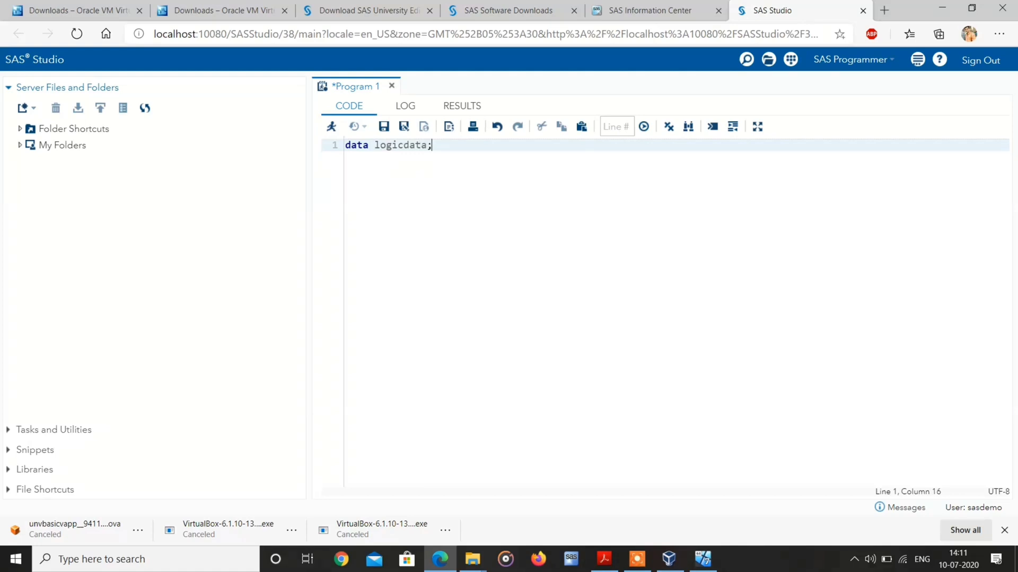
text(set)
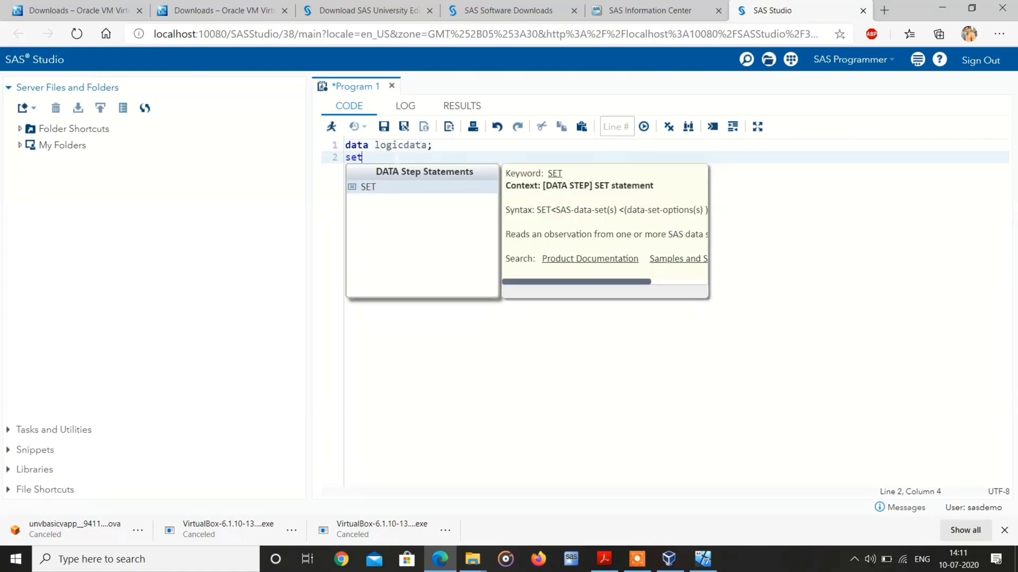
text(sas)
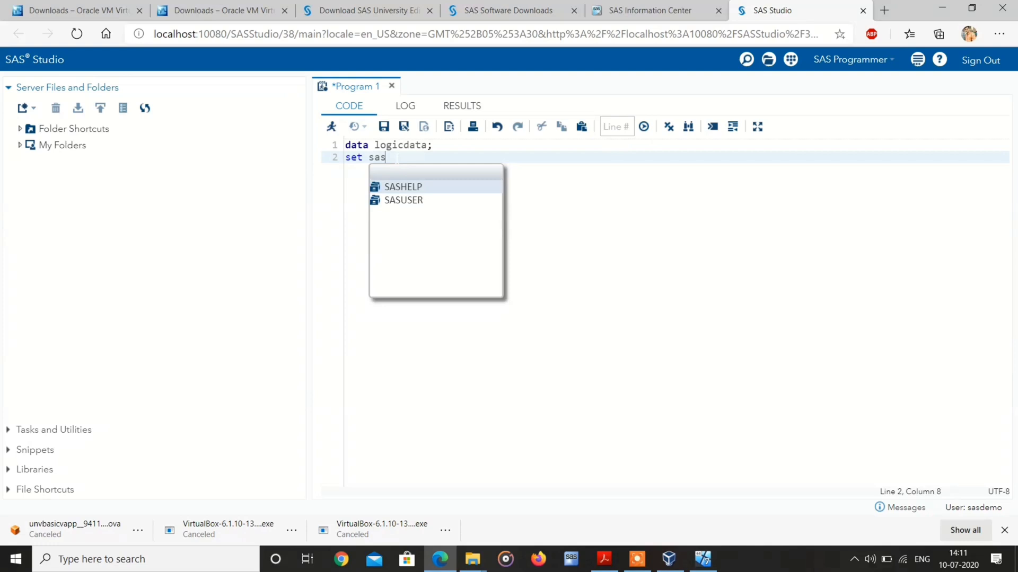
mouse_move(398, 190)
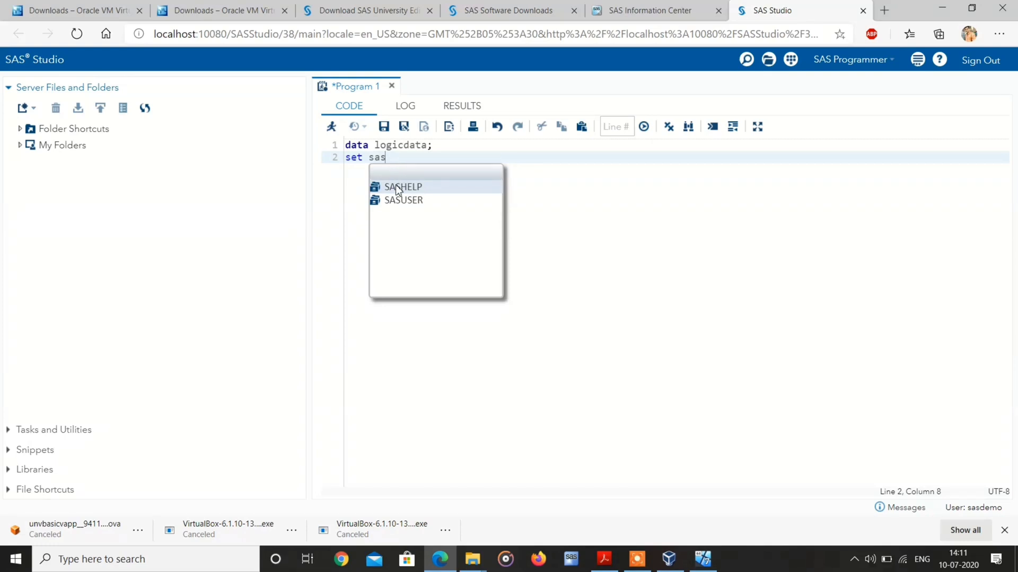
mouse_move(400, 190)
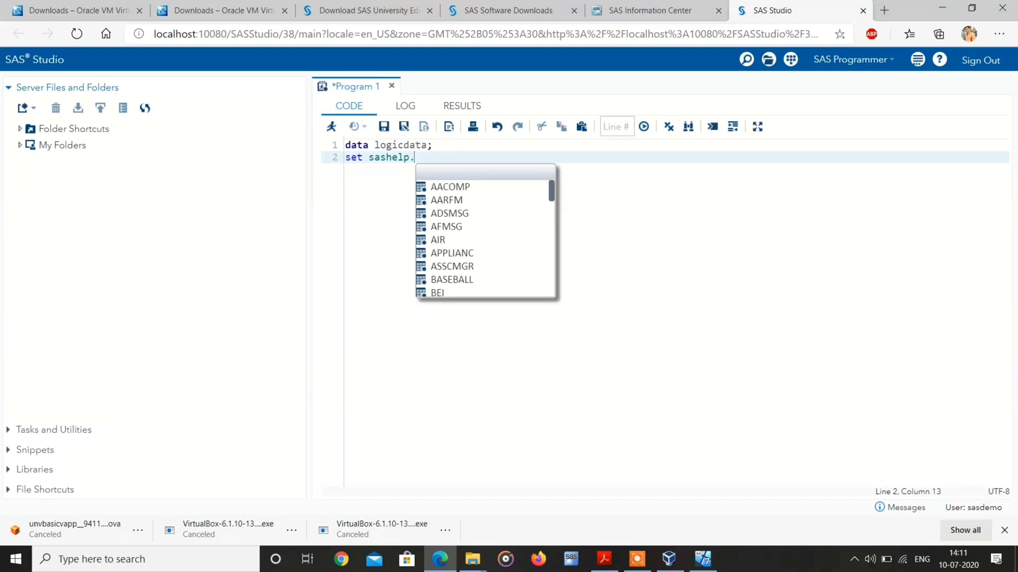
text(class)
text(run)
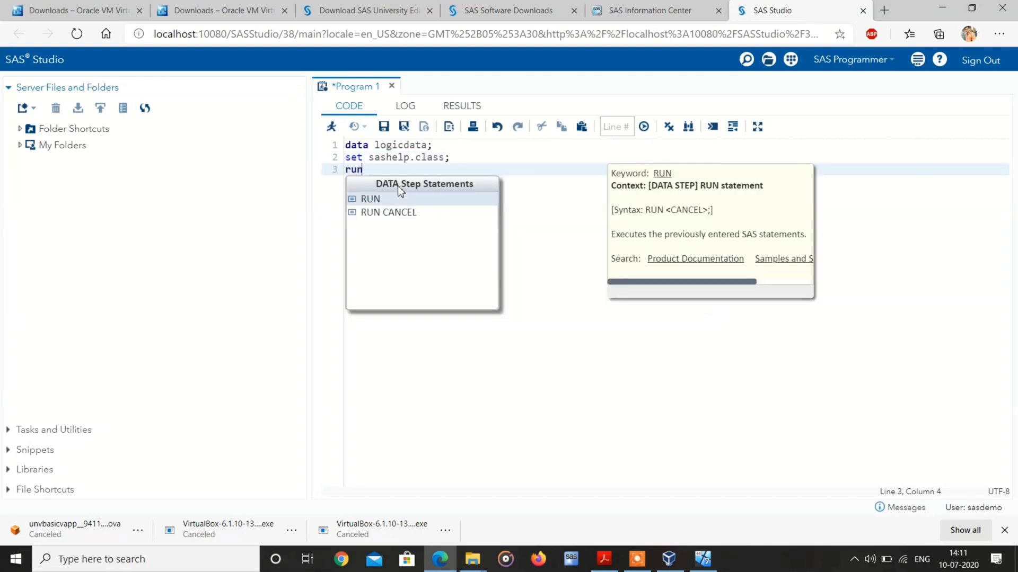
text(;)
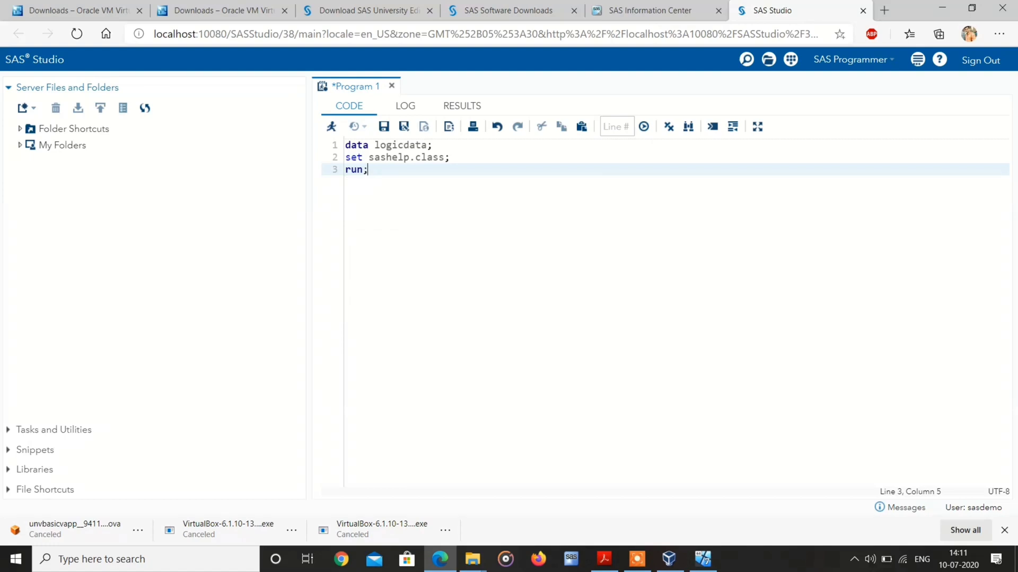
click(643, 126)
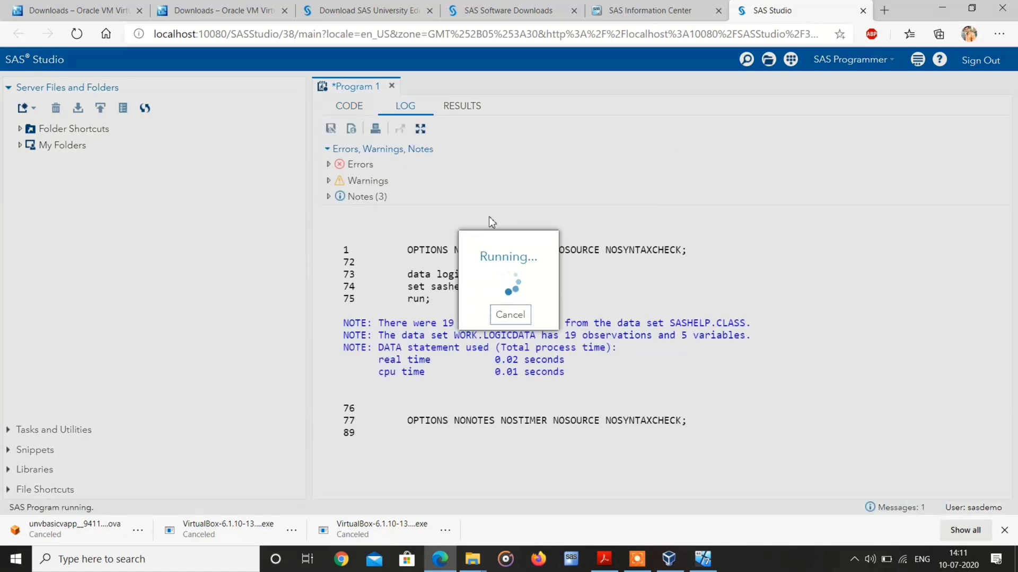